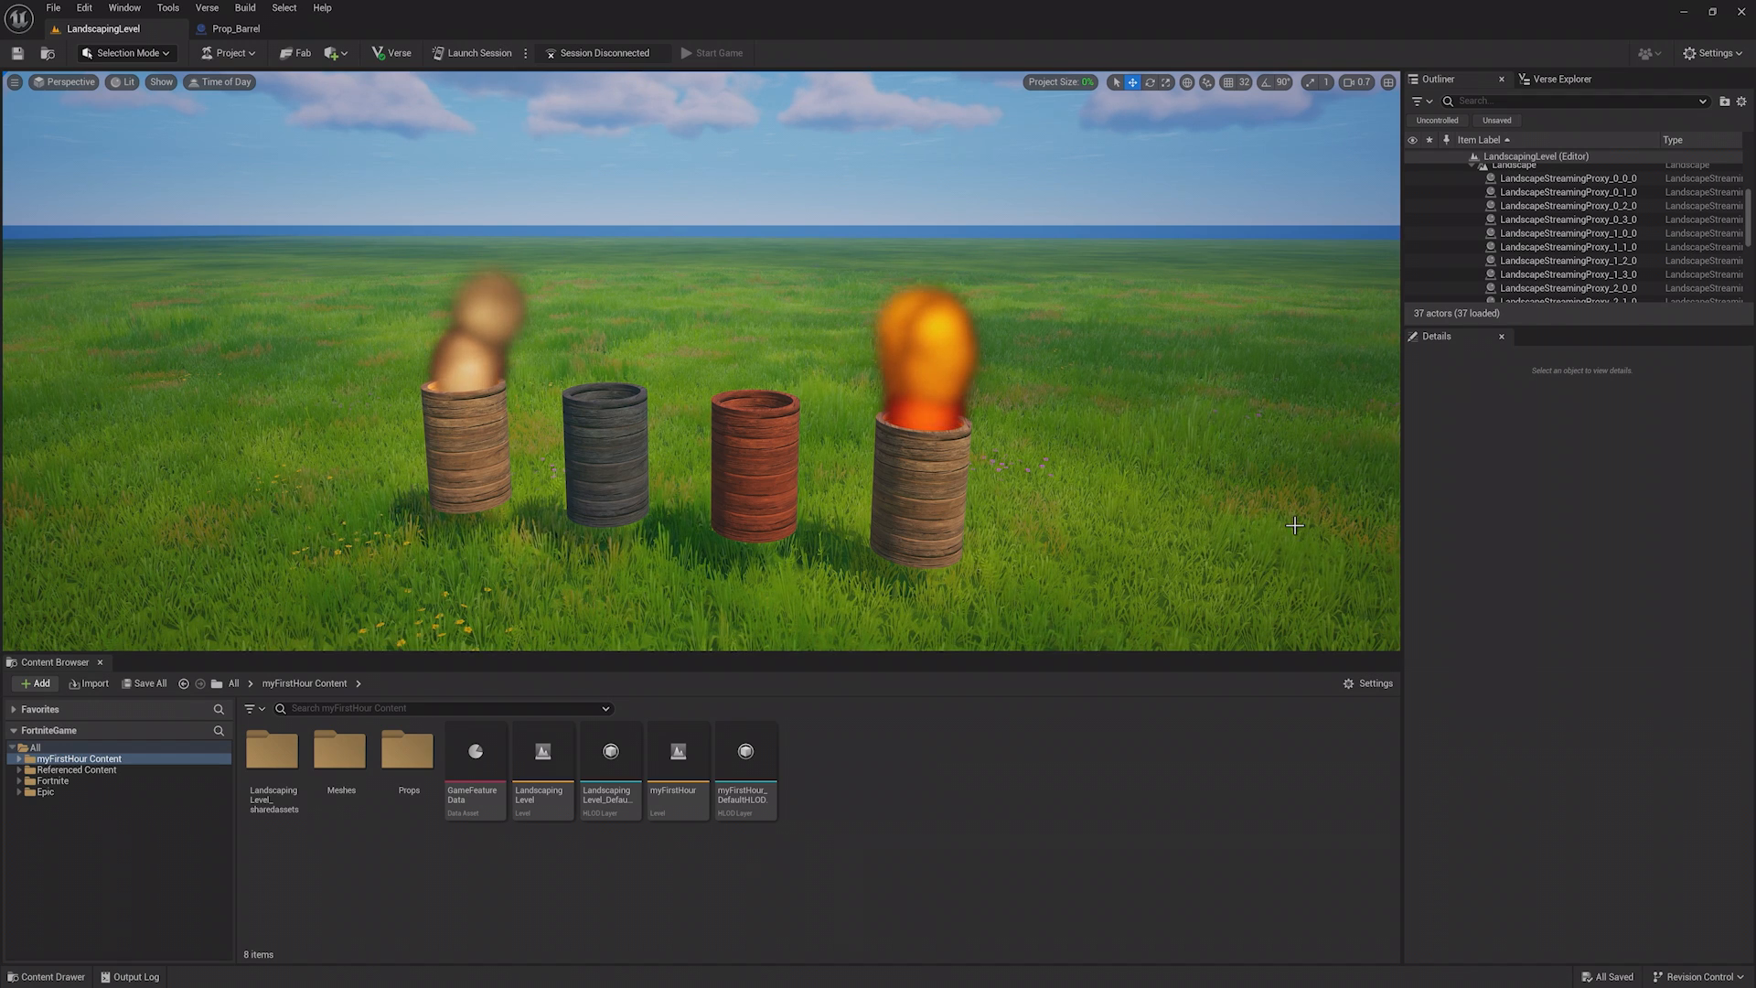
Place a PostProcessVolume actor in the level beside the barrels and select it.
left_click(328, 54)
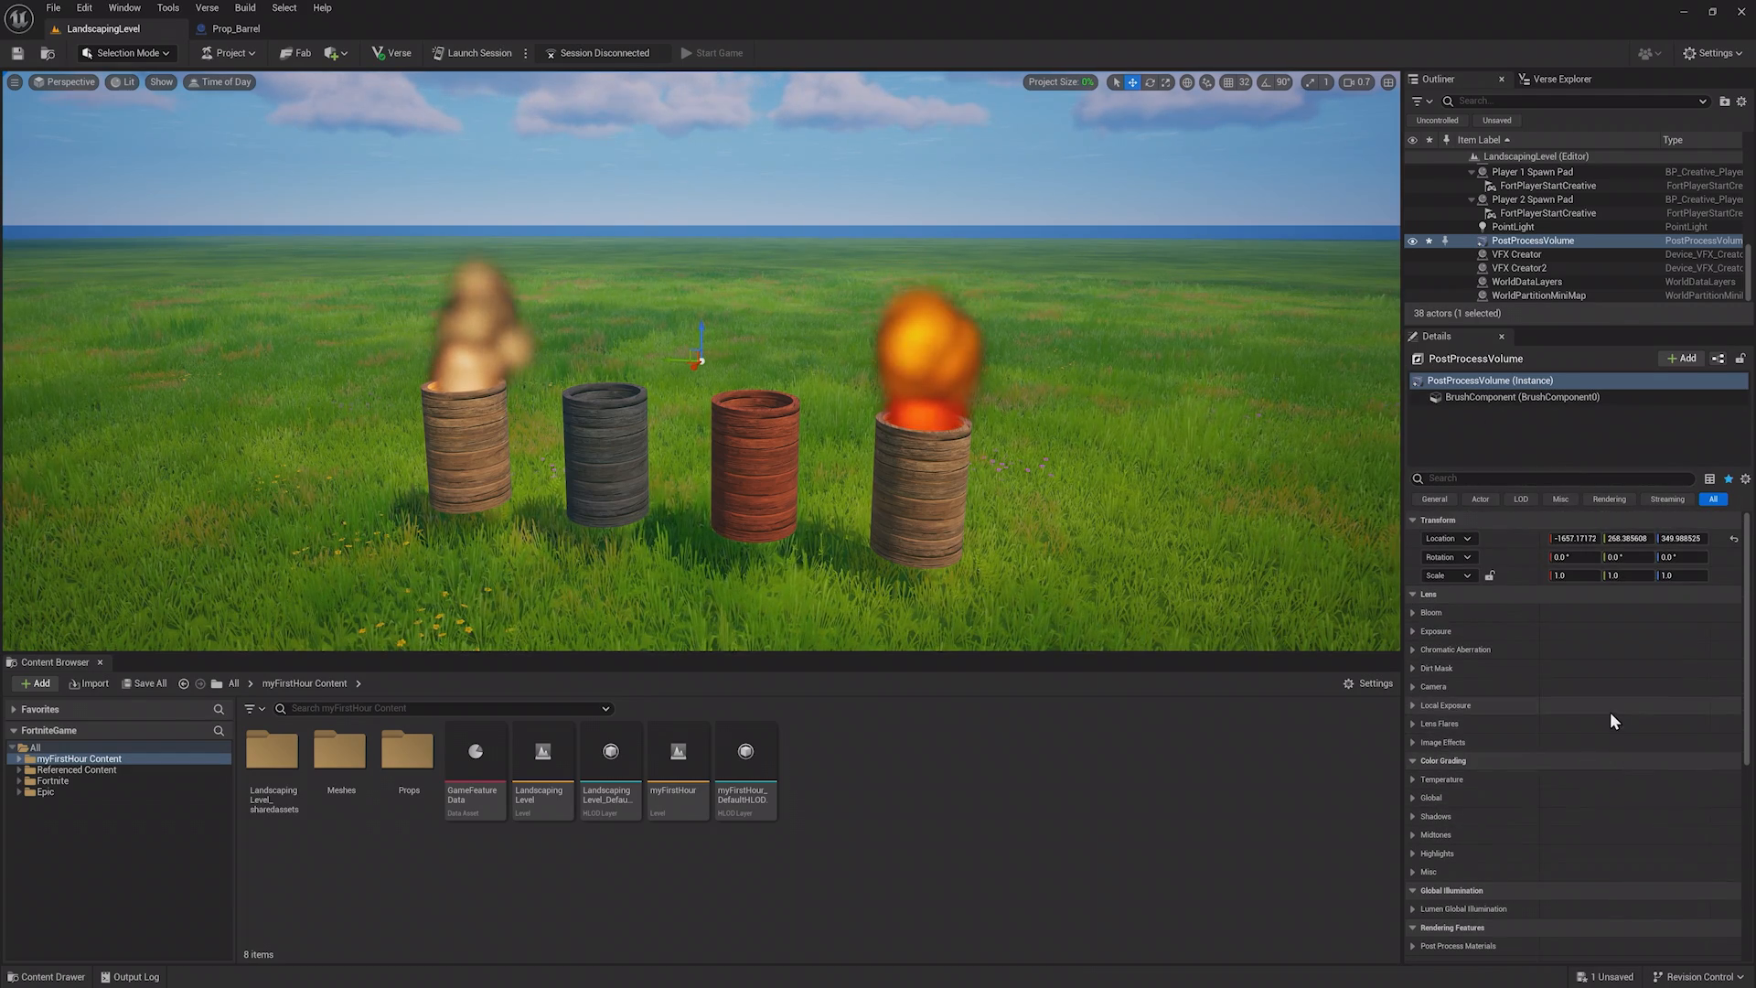
scroll("down", 3)
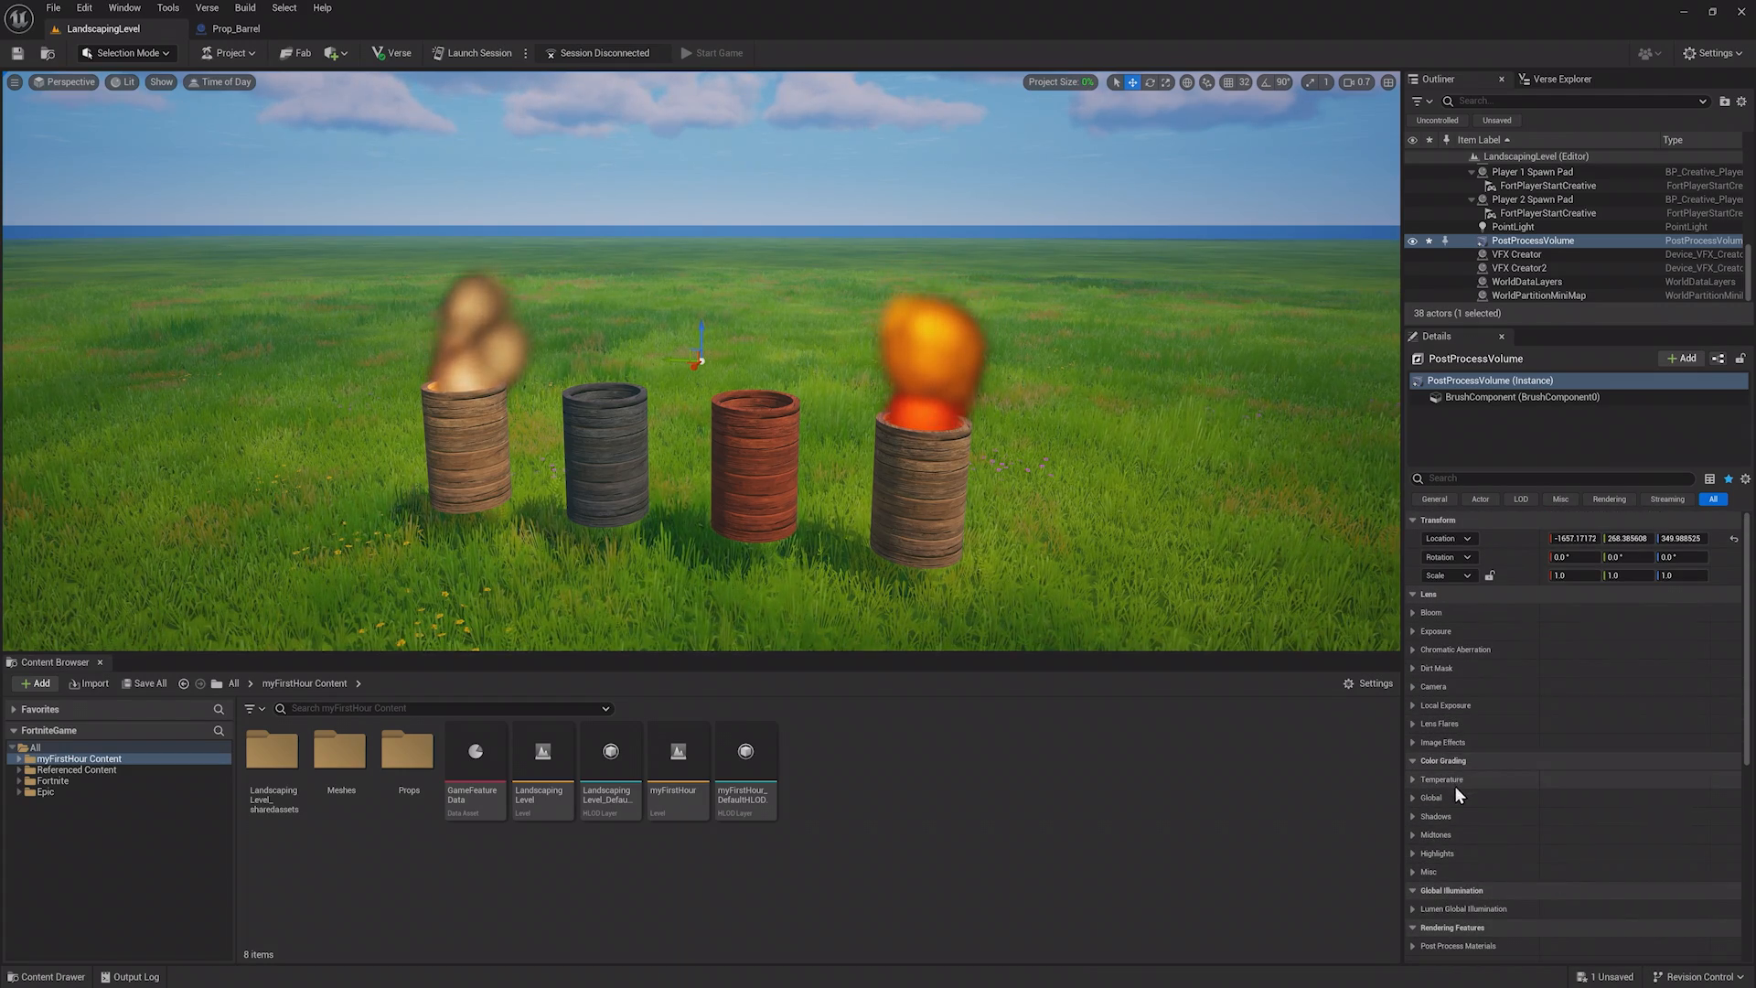
Enable Global Saturation under Color Grading and lower it to 0.29.
left_click(1415, 798)
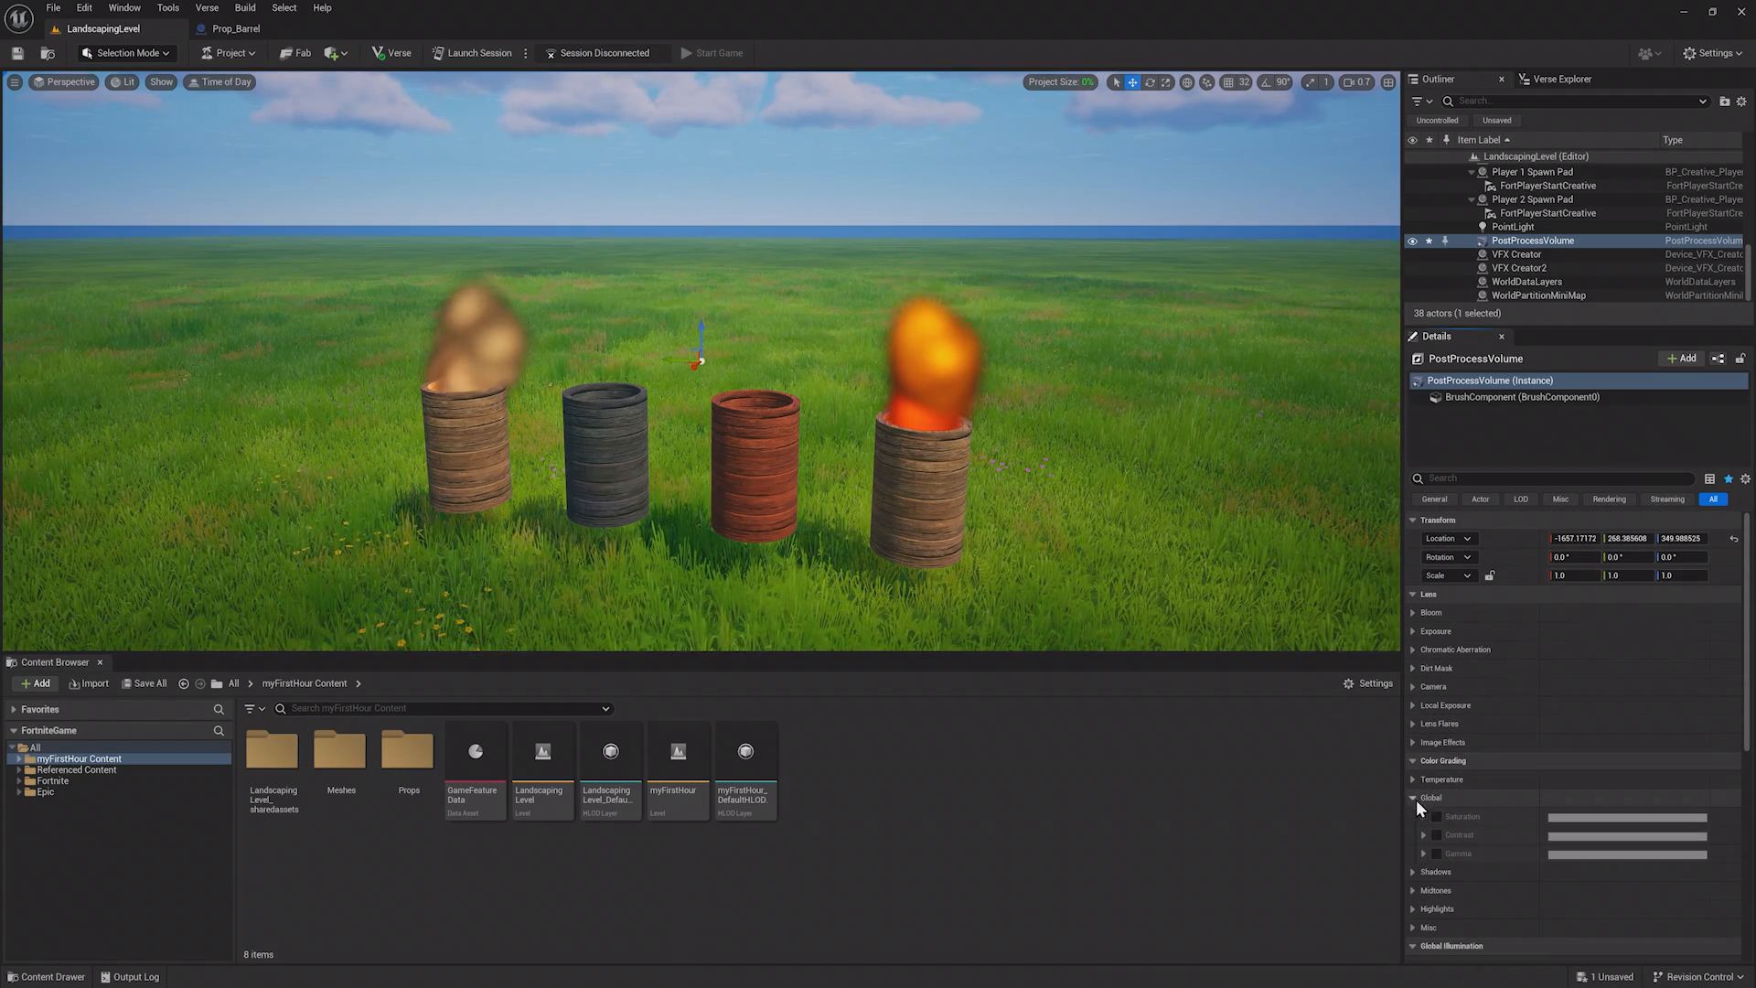
left_click(1423, 816)
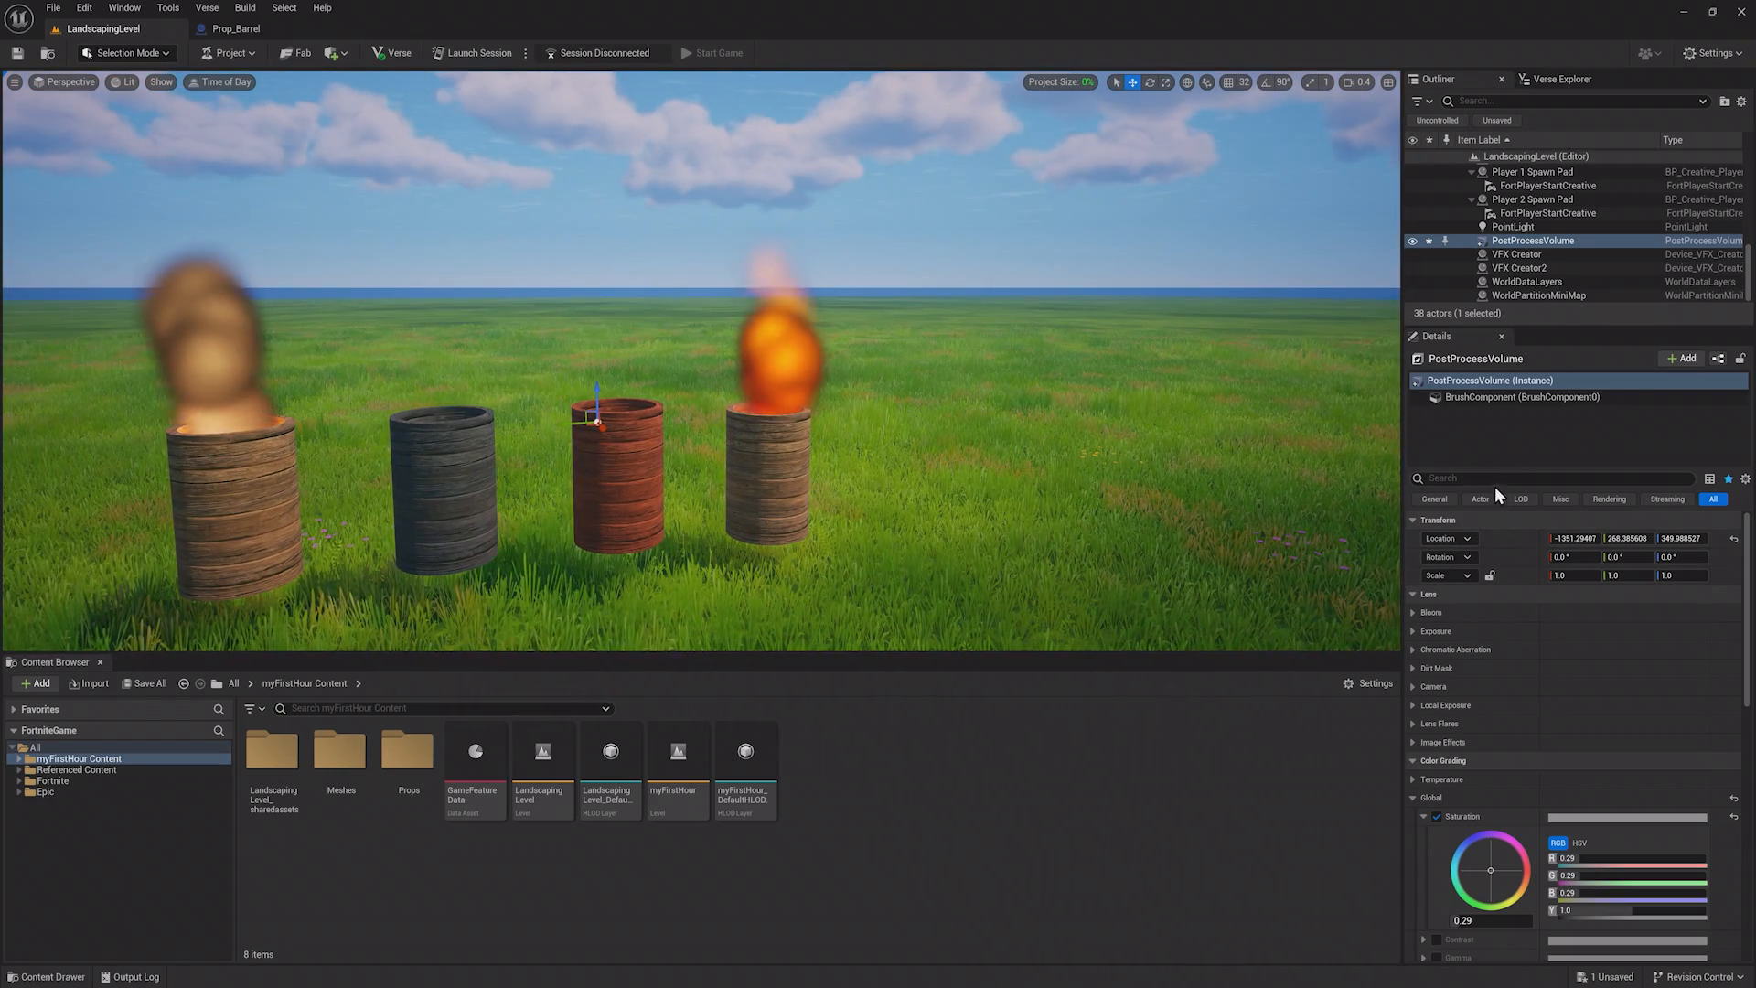
Enable Infinite Extent (Unbound) on the volume via the 'unbound' search, then clear the search.
type("unbound")
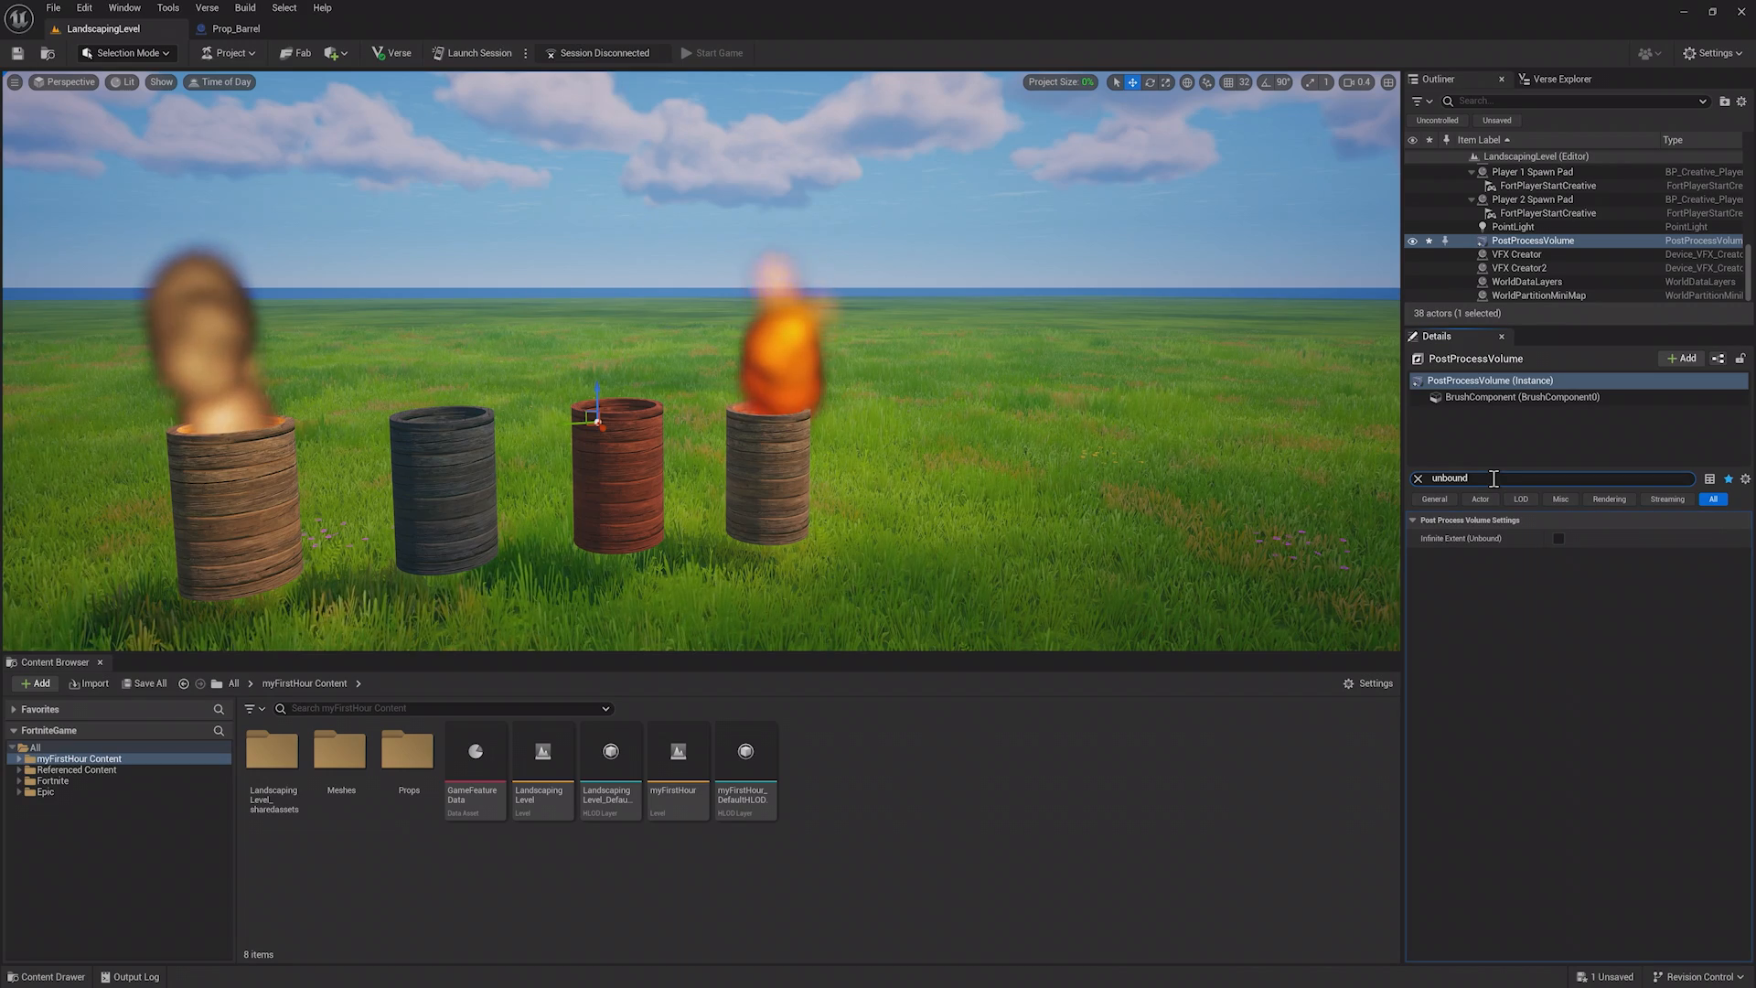
left_click(1555, 538)
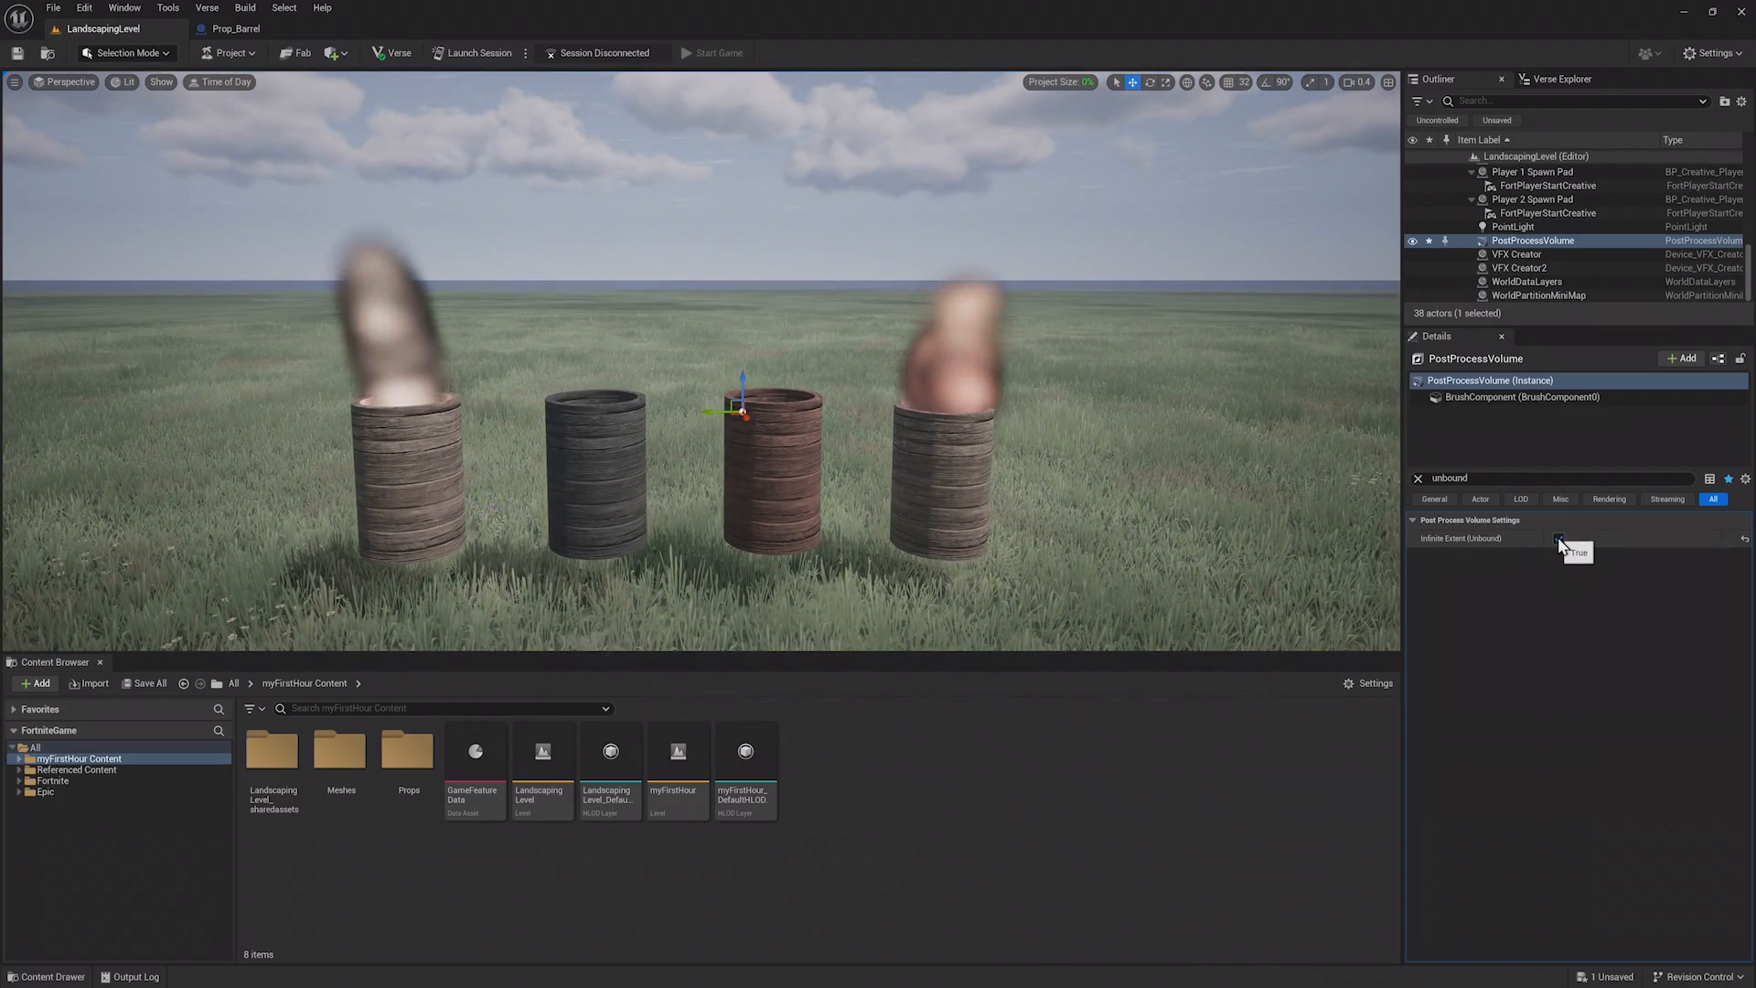
left_click(1558, 538)
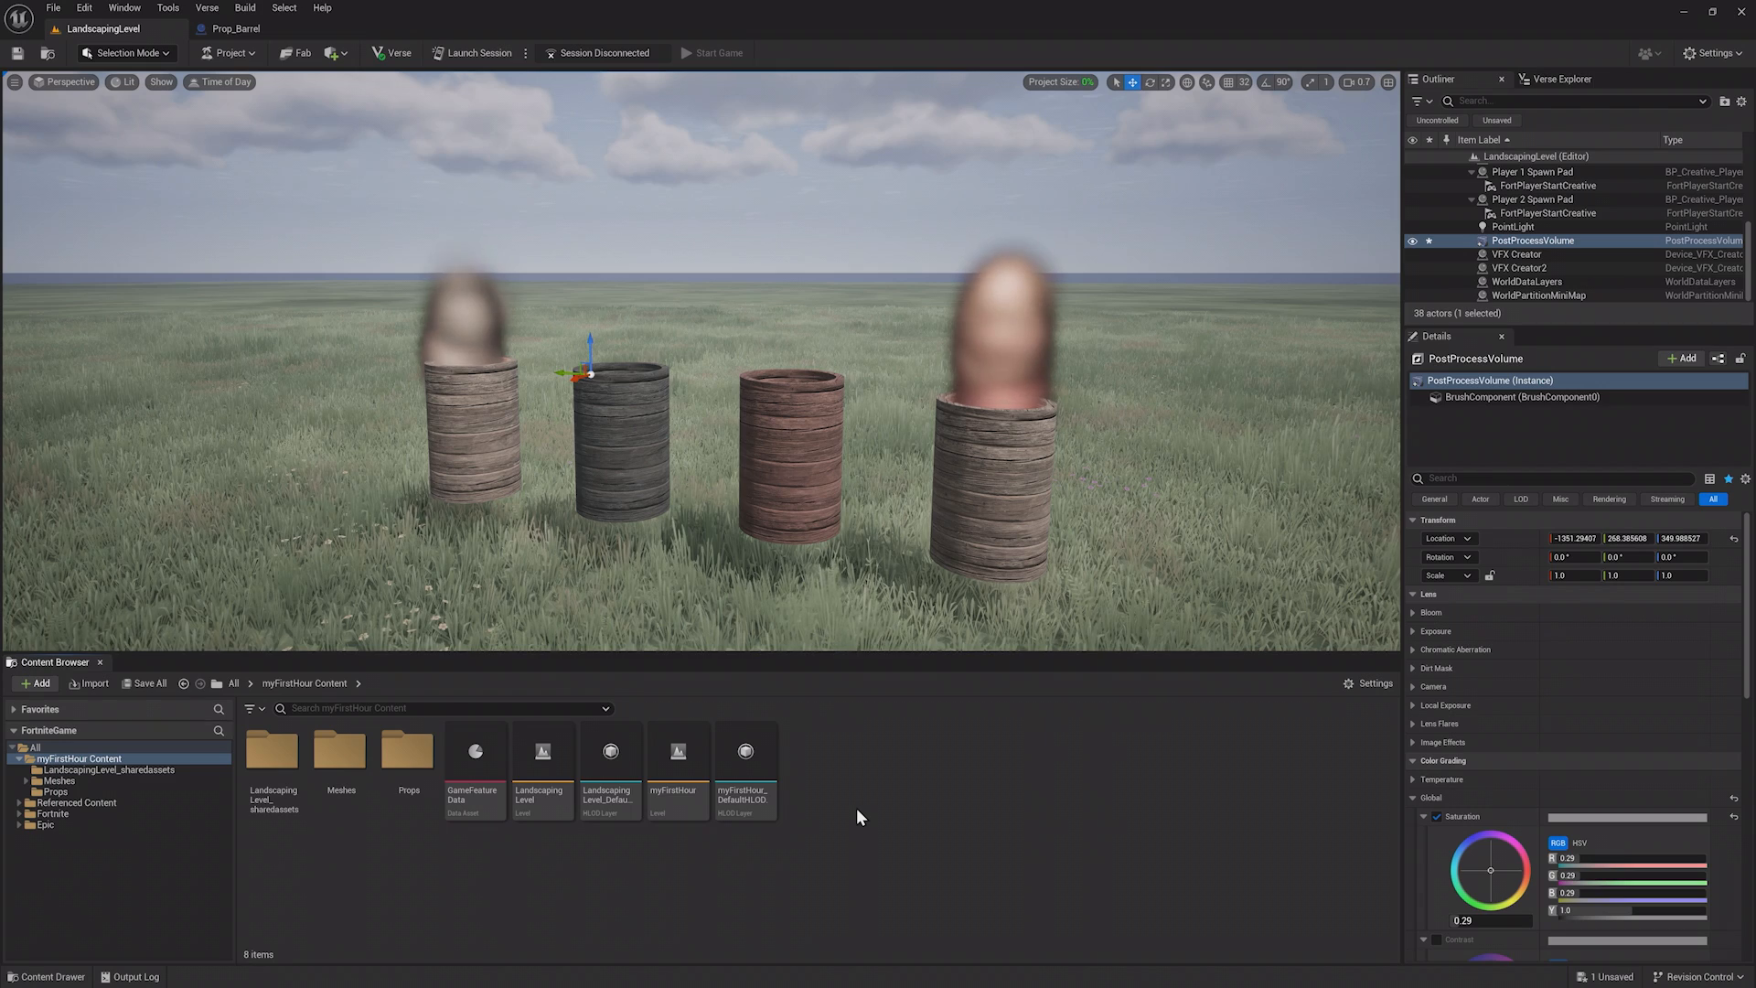
Create Mat_PostProcess in a Materials folder and open it in the Material Editor.
left_click(35, 683)
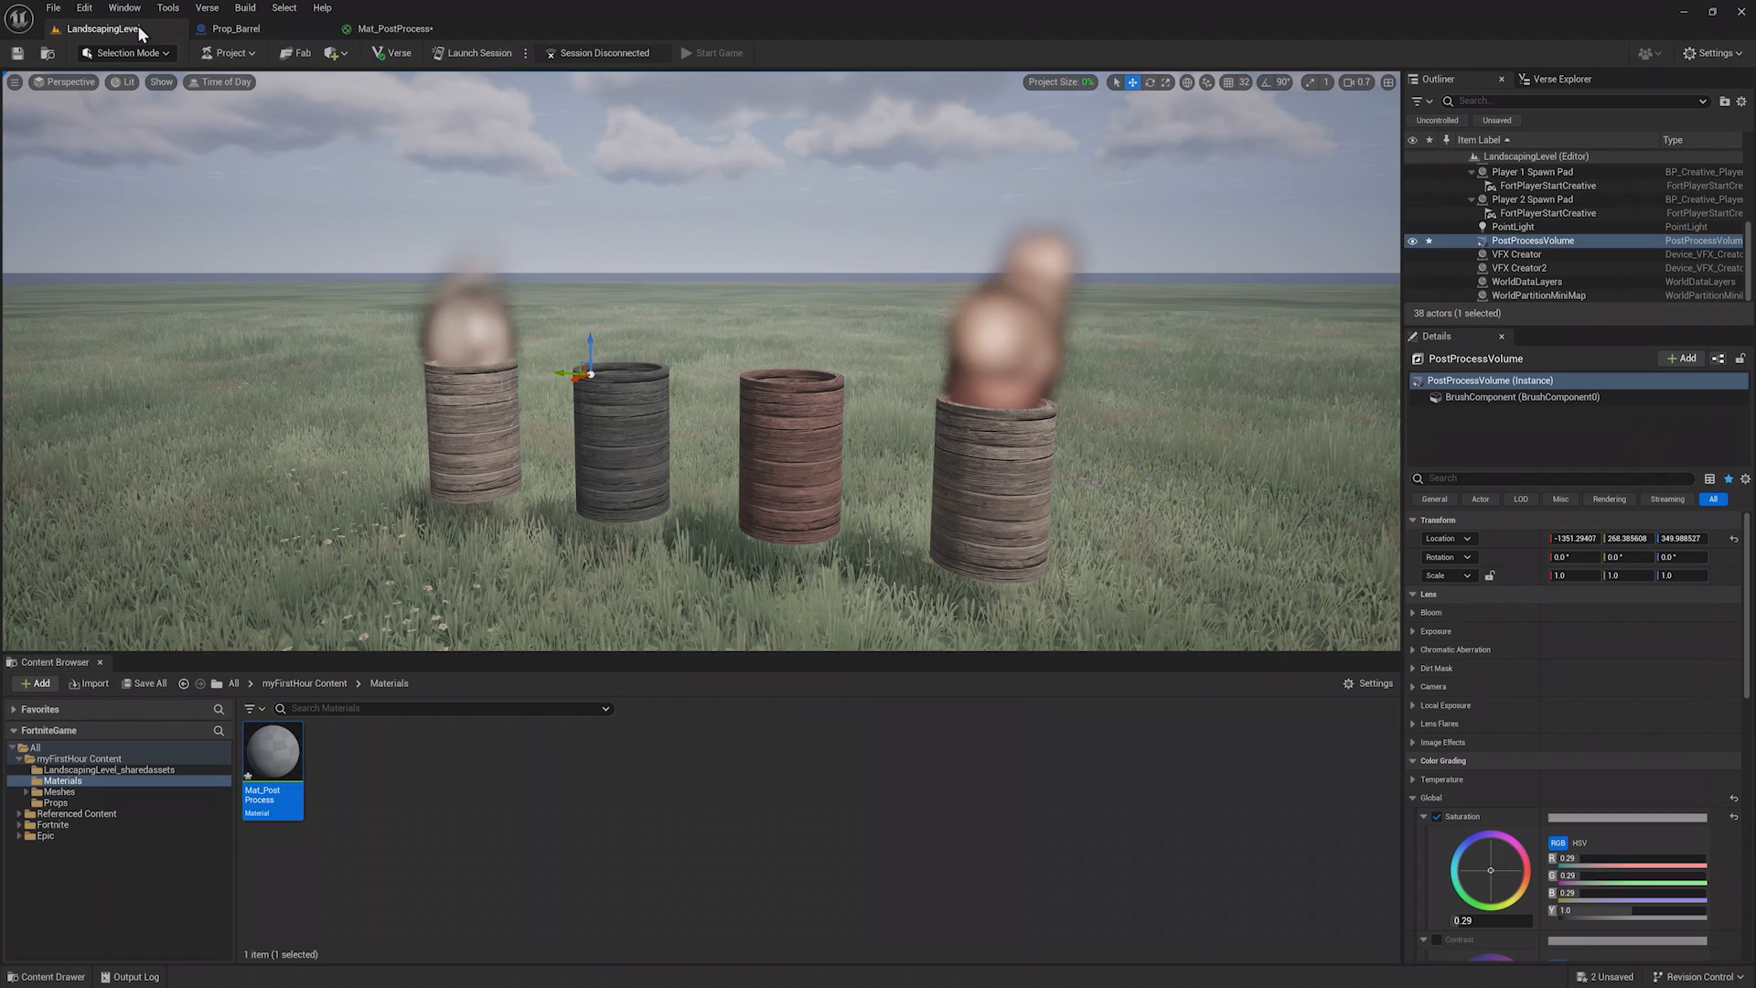
scroll("down", 3)
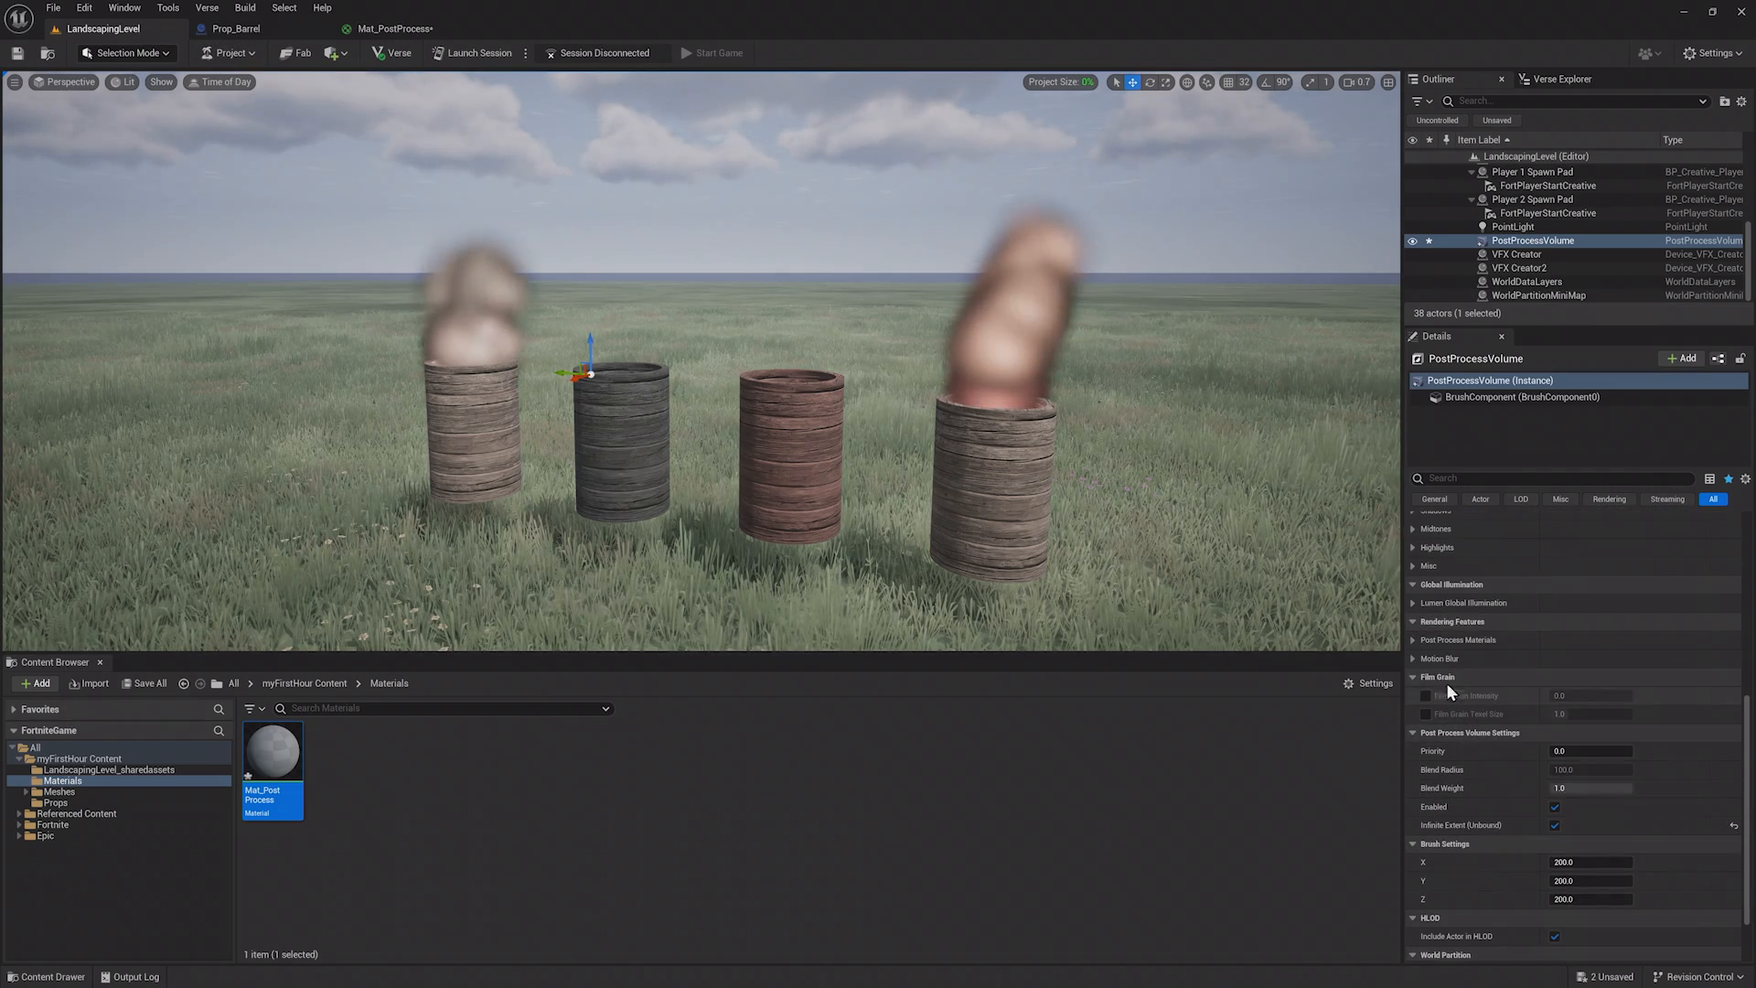
left_click(1414, 640)
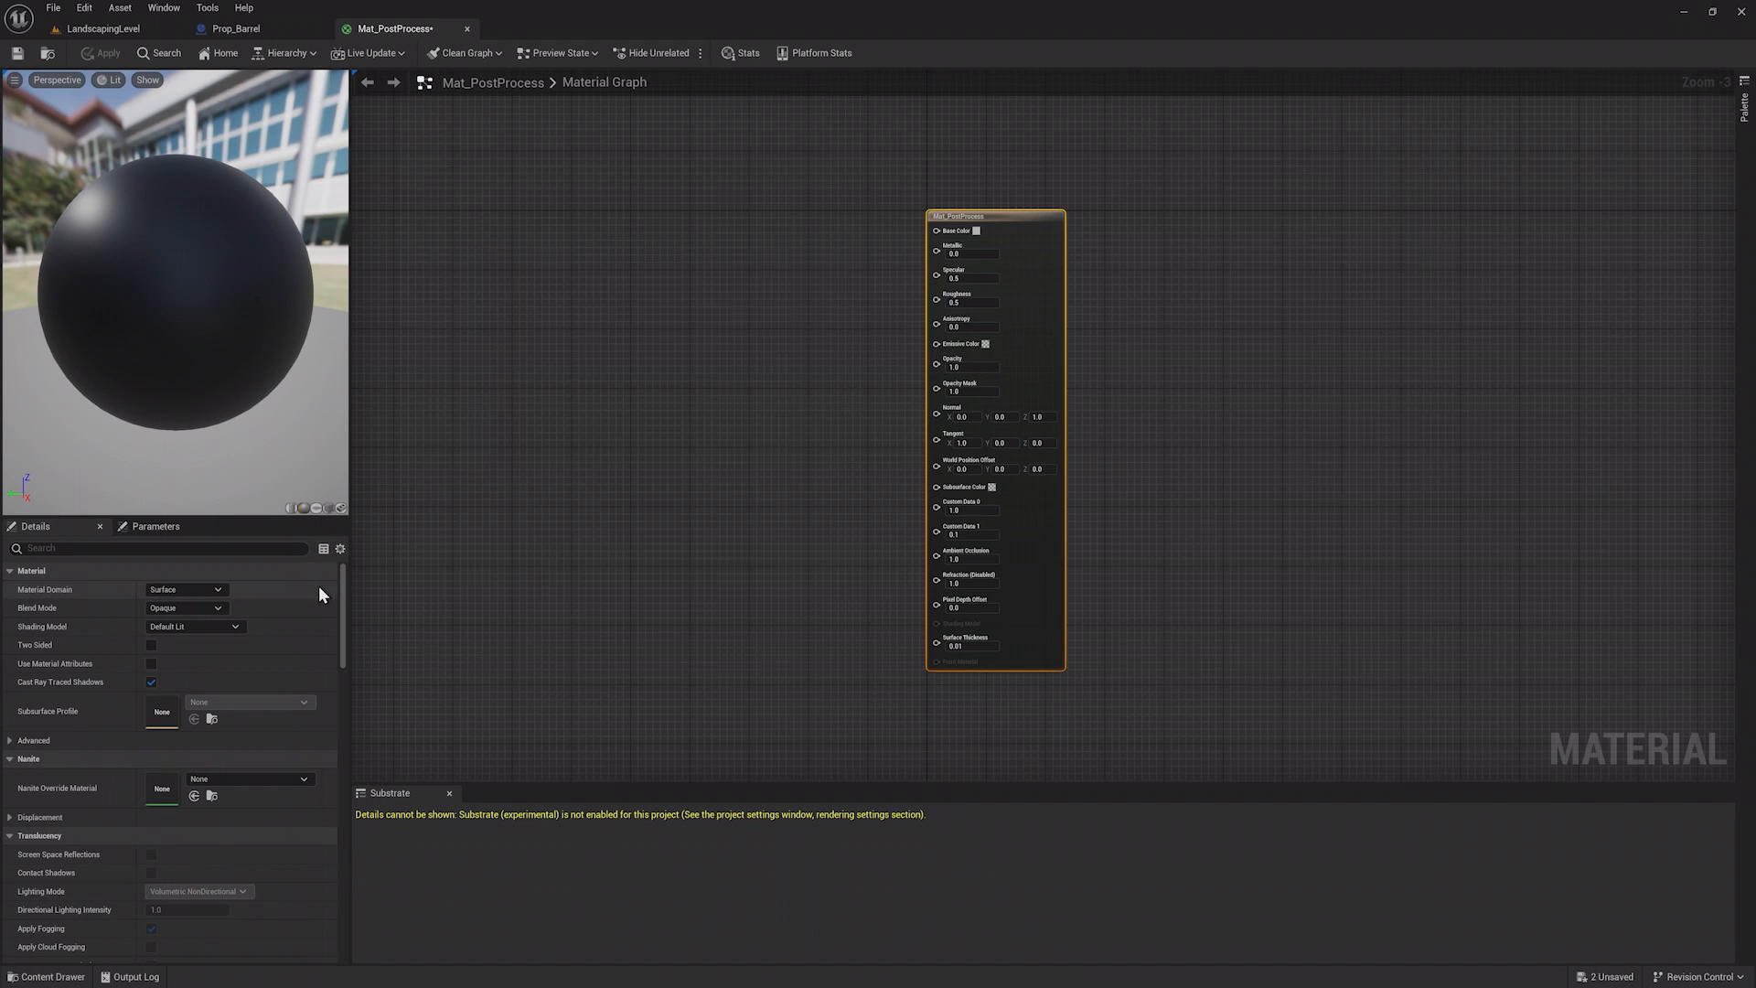
Set the Material Domain to Post Process and check the level, now blacked out by the material.
left_click(185, 589)
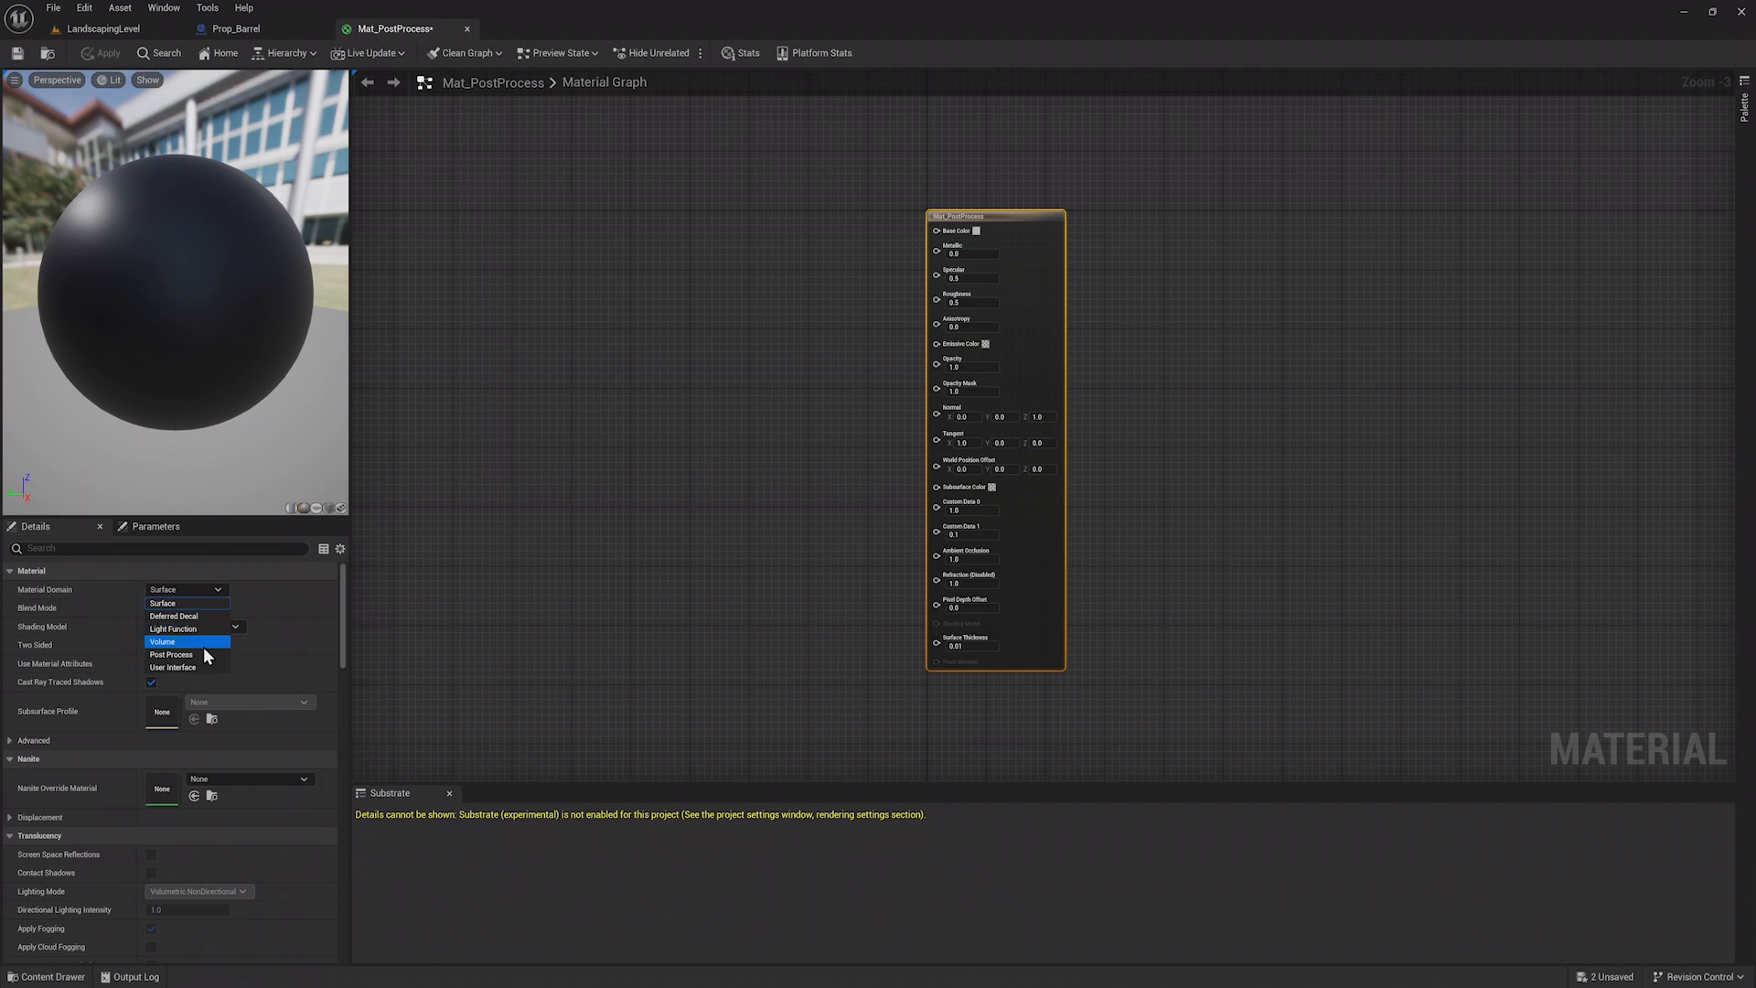
left_click(170, 655)
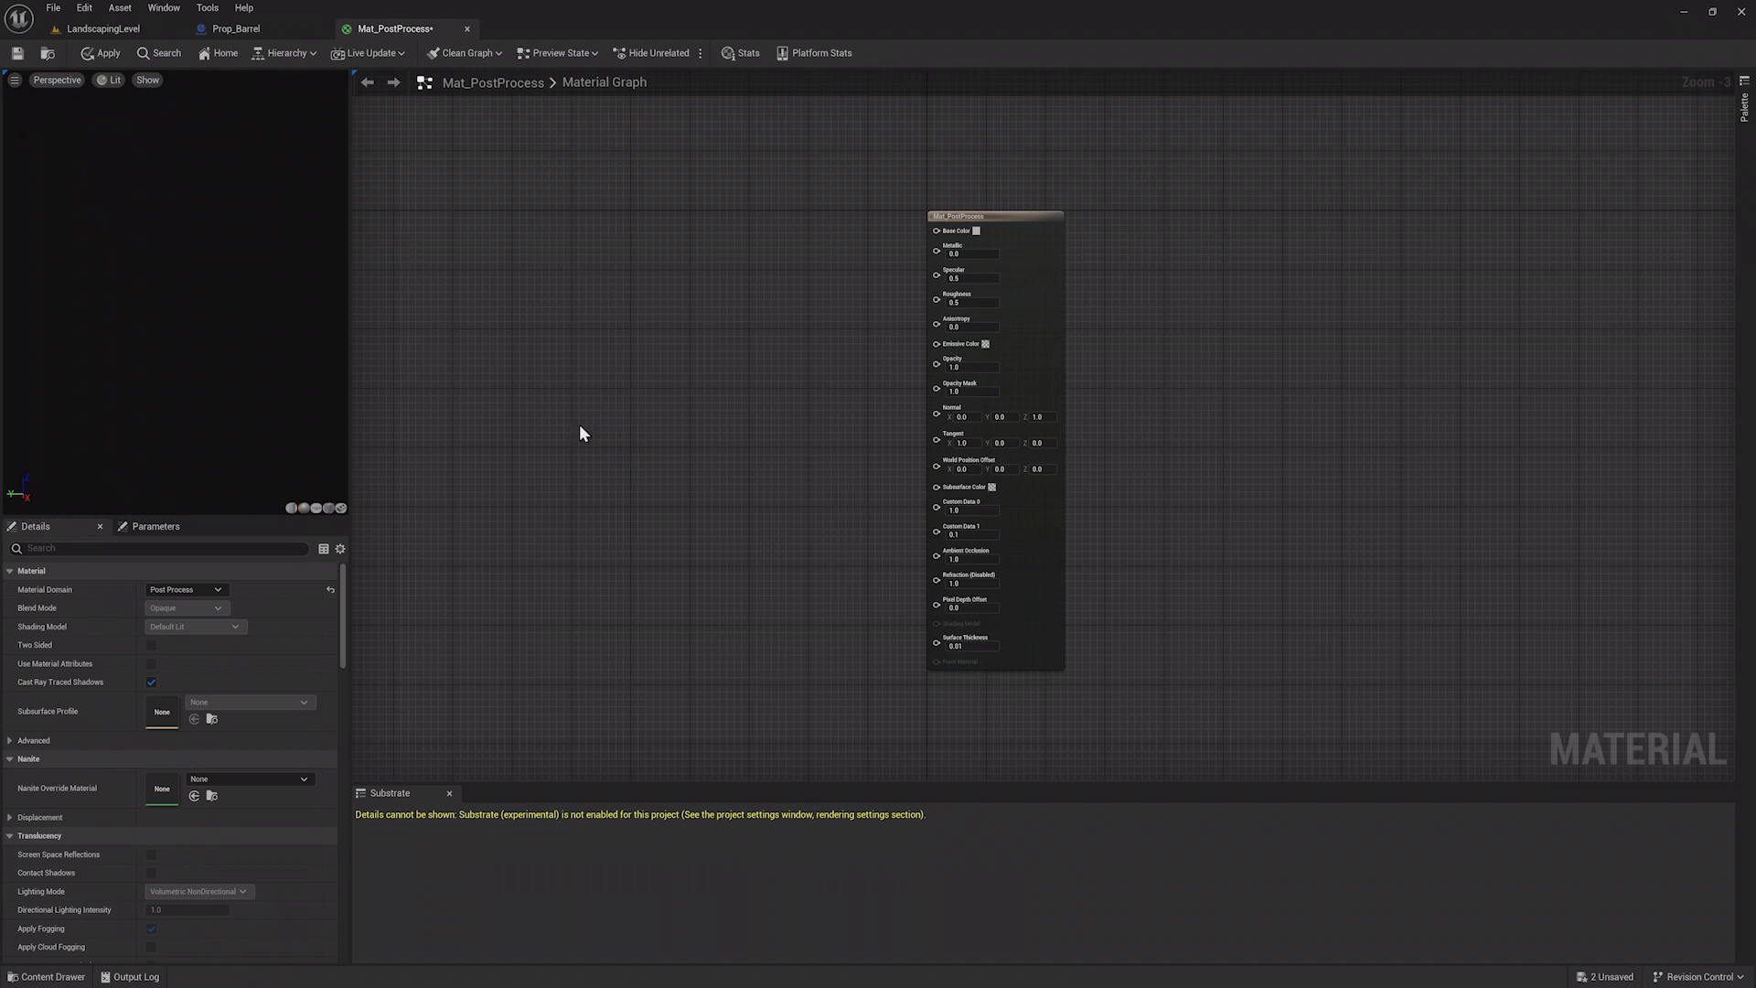
left_click(103, 27)
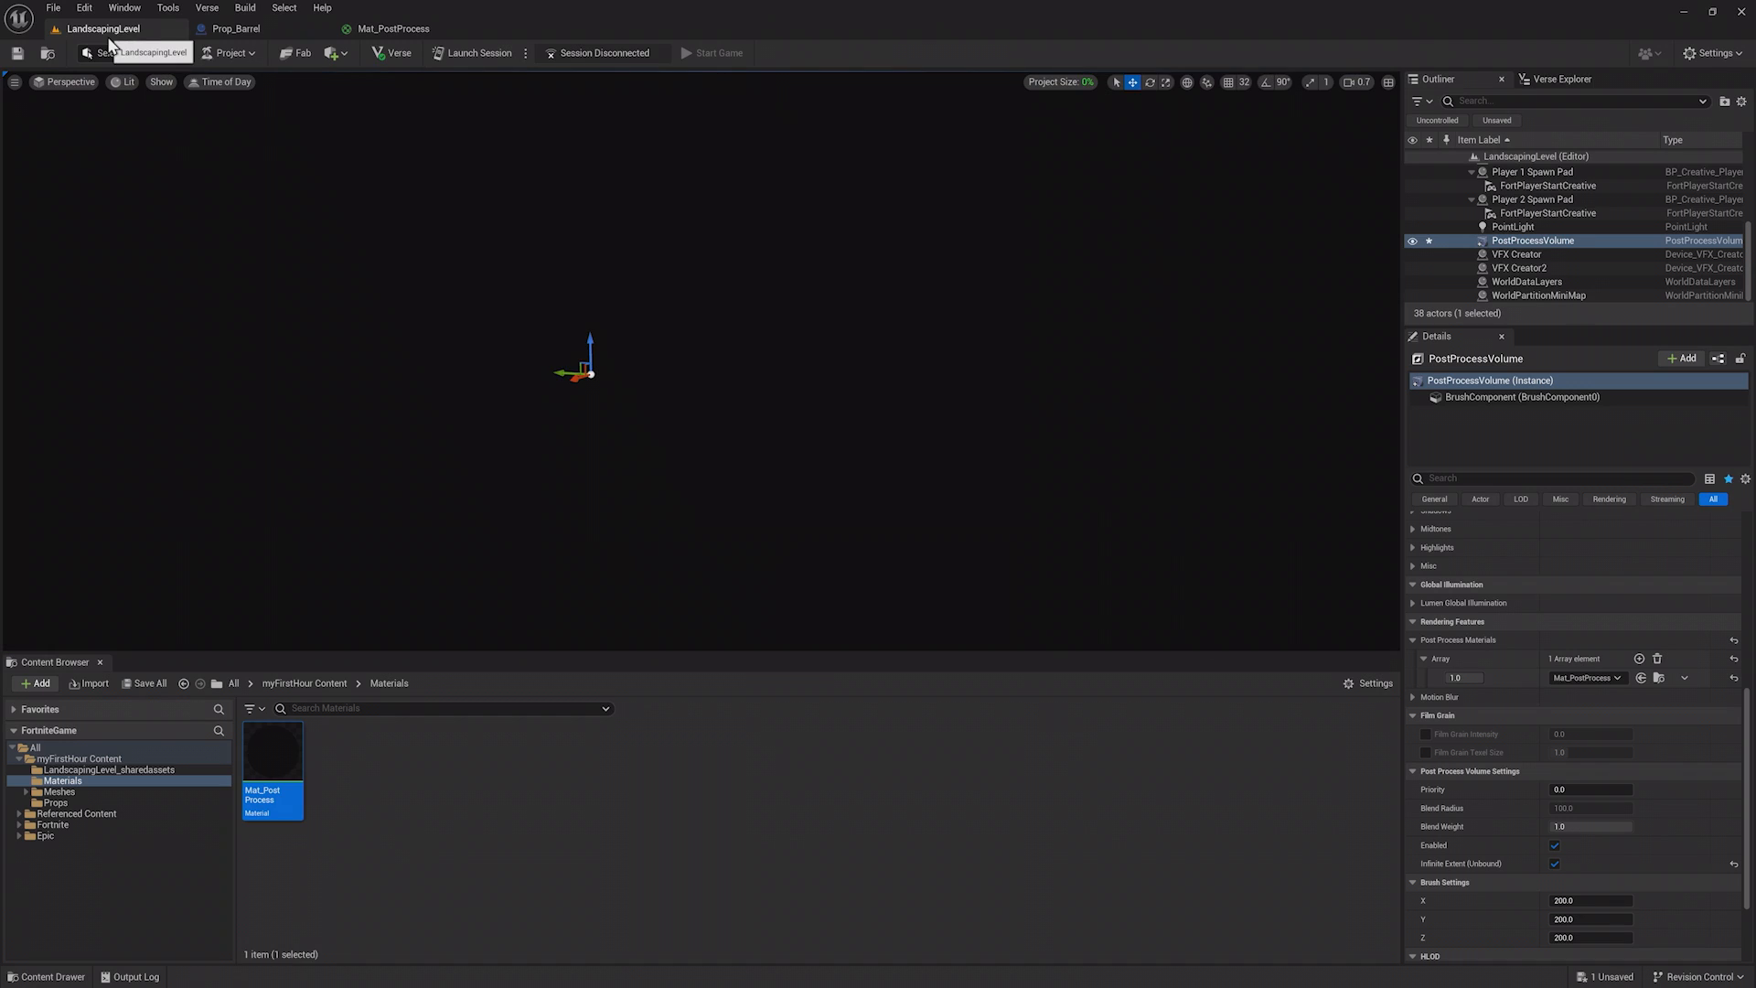
left_click(123, 54)
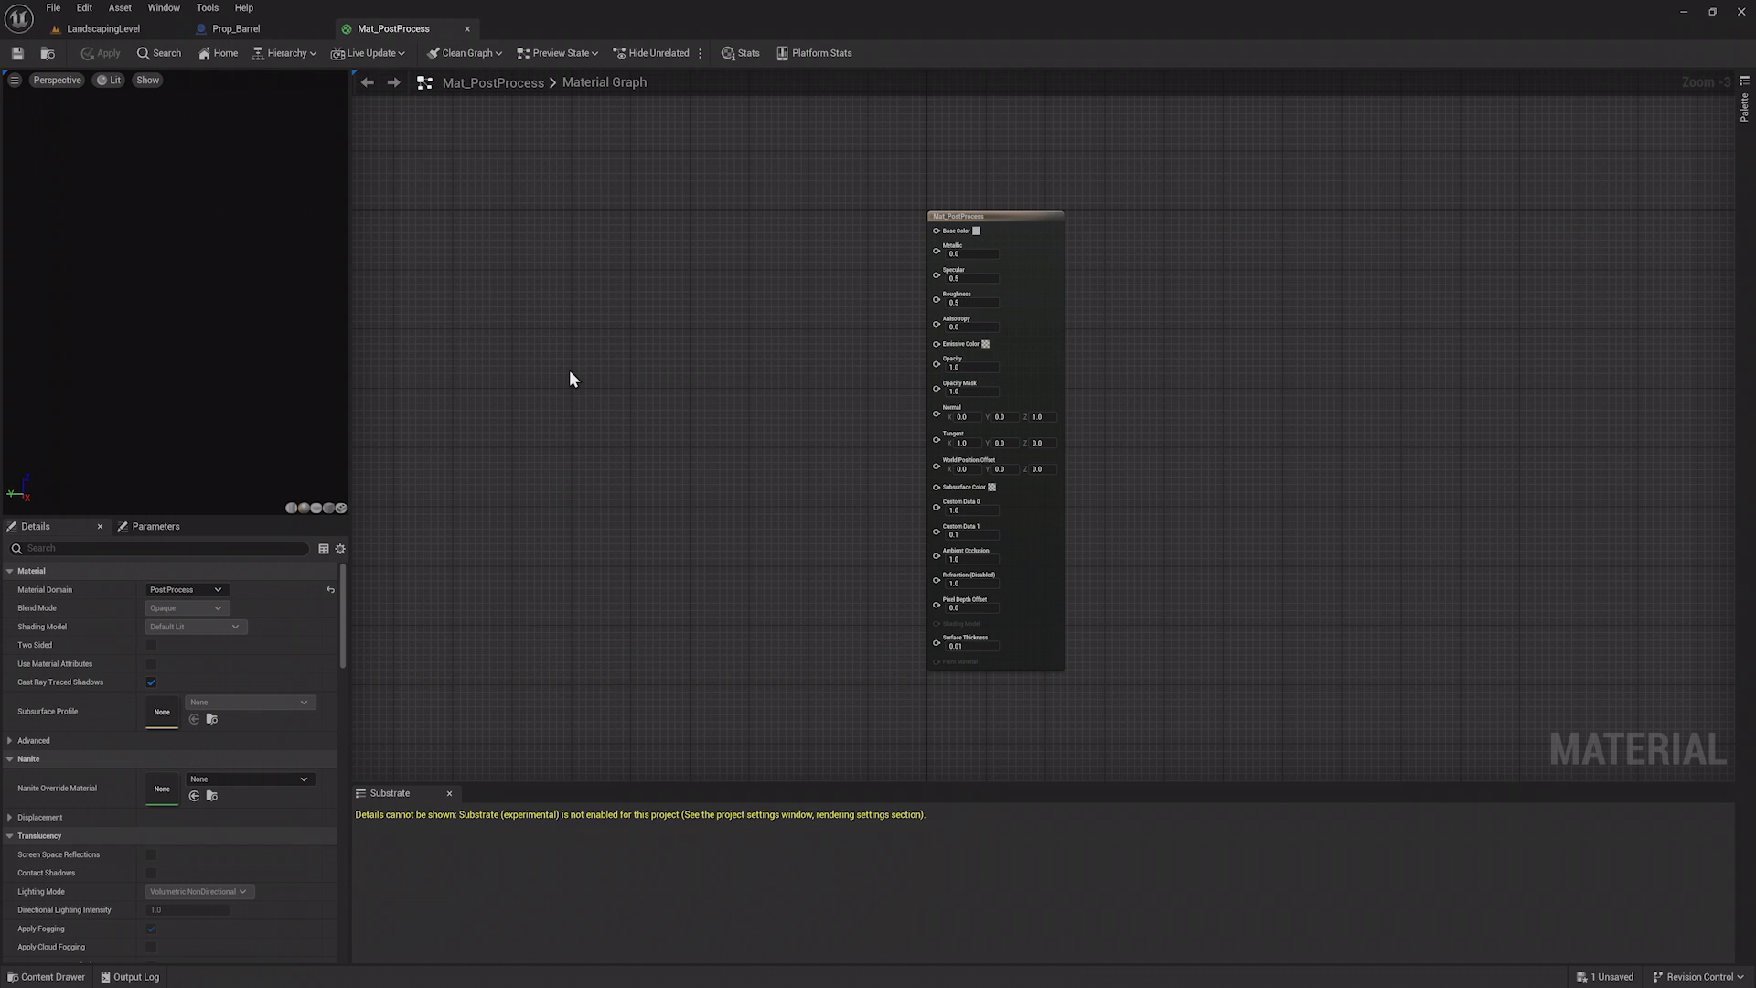
Add a SceneTexture node set to PostProcessInput0, wire its Color to Emissive Color, and save.
type("scene")
type("postp")
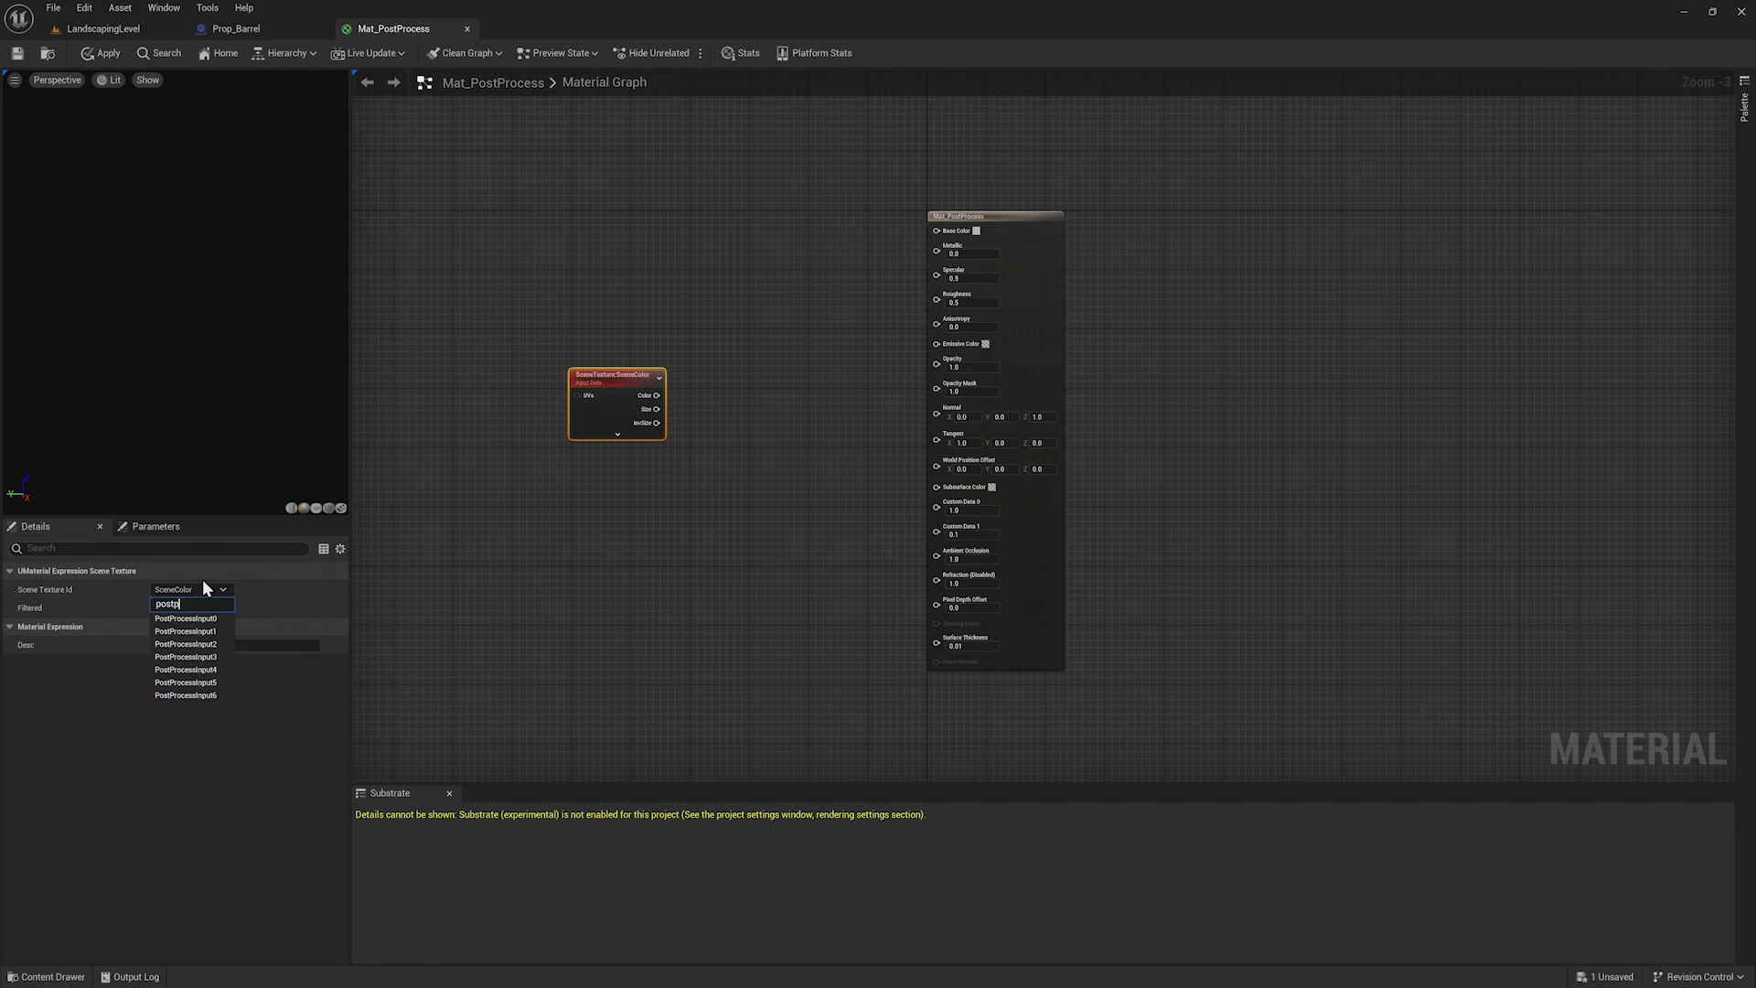
left_click(185, 619)
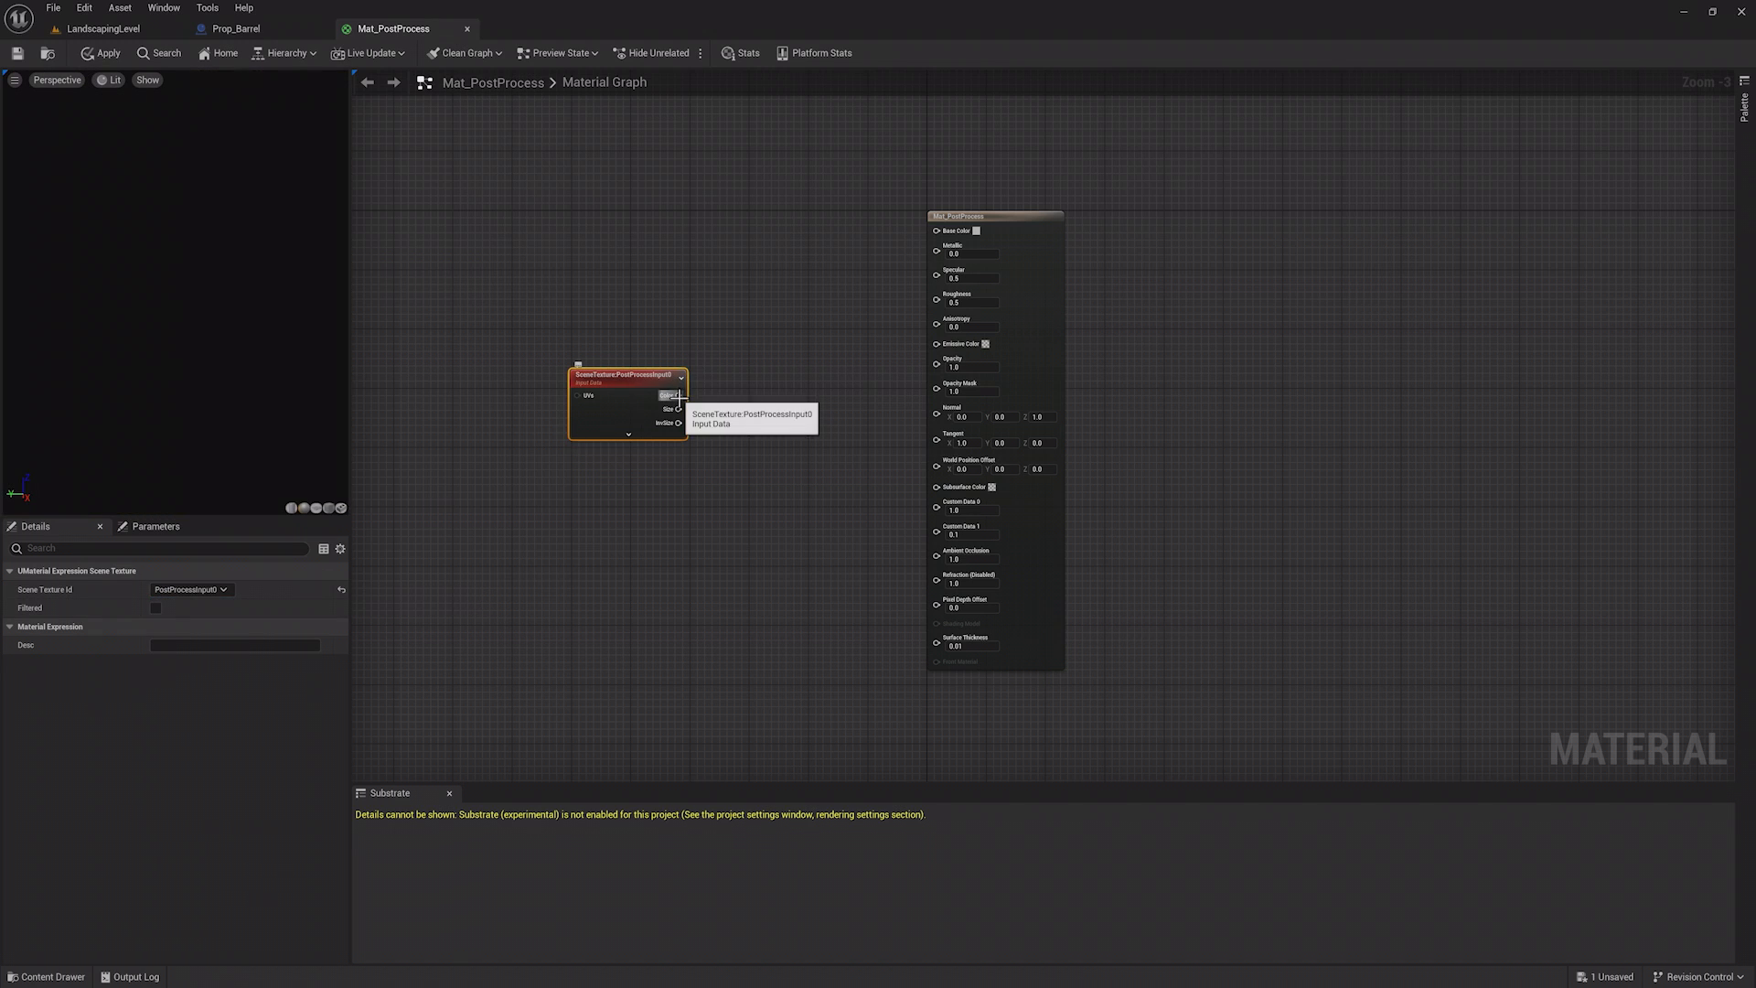
left_click_drag(678, 395, 930, 359)
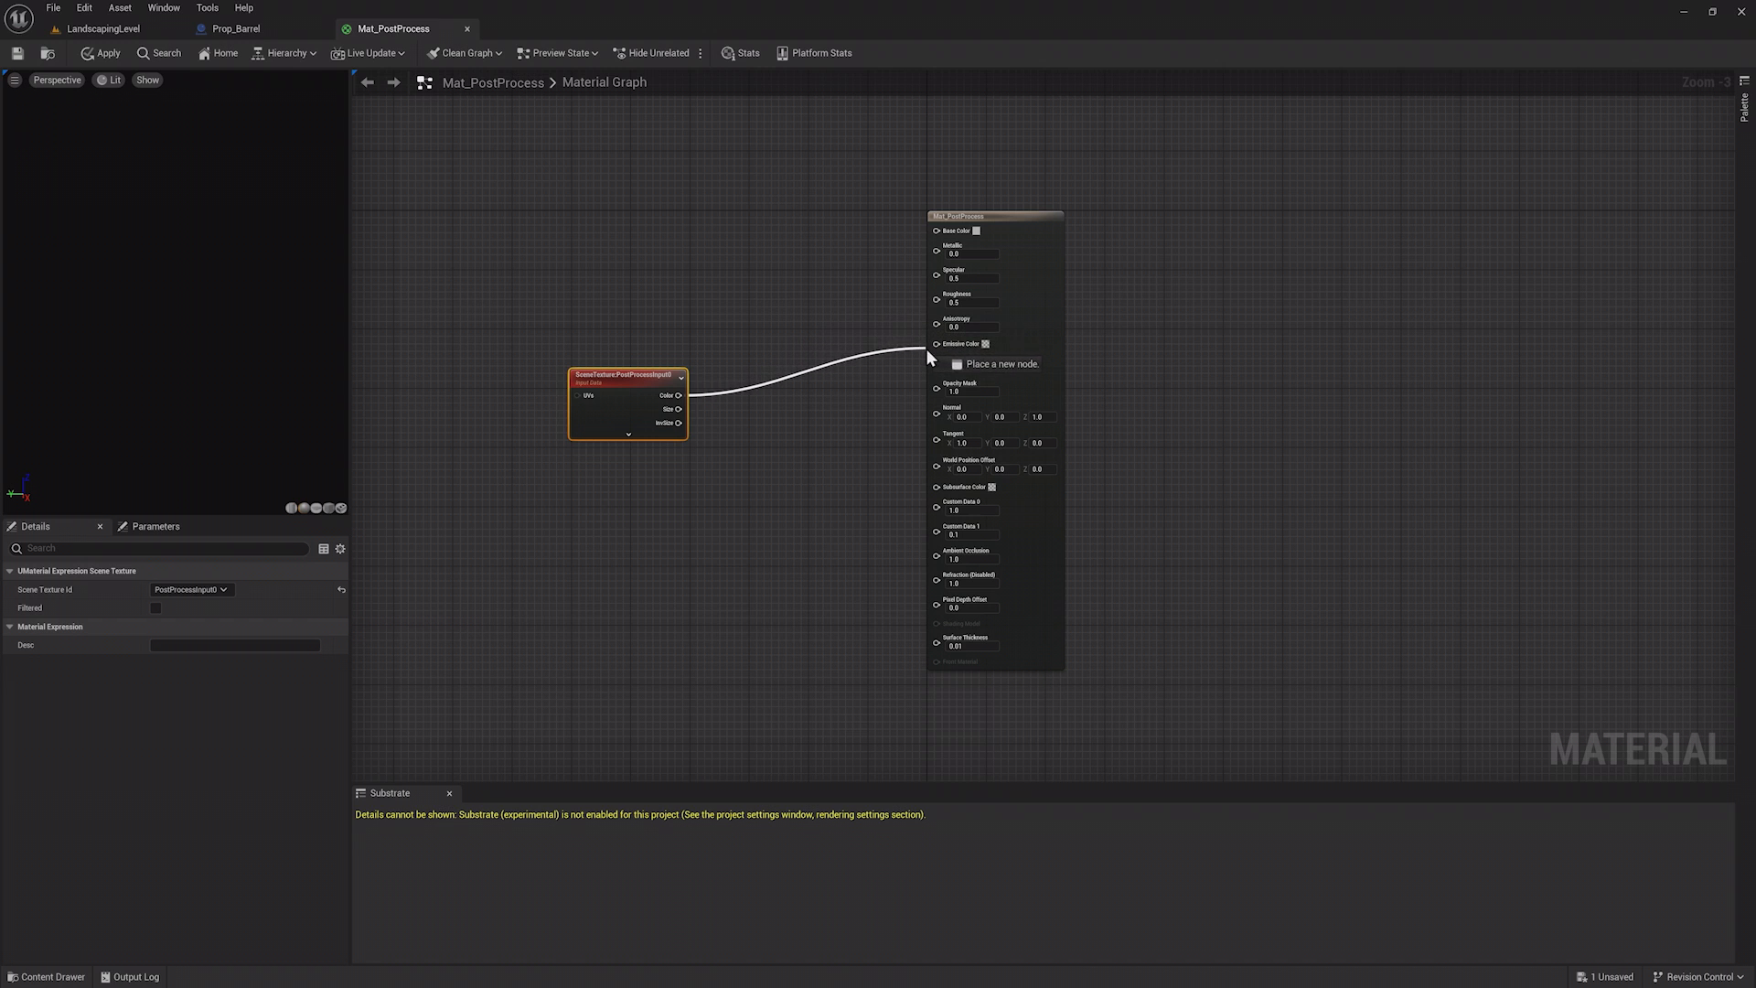
left_click(101, 53)
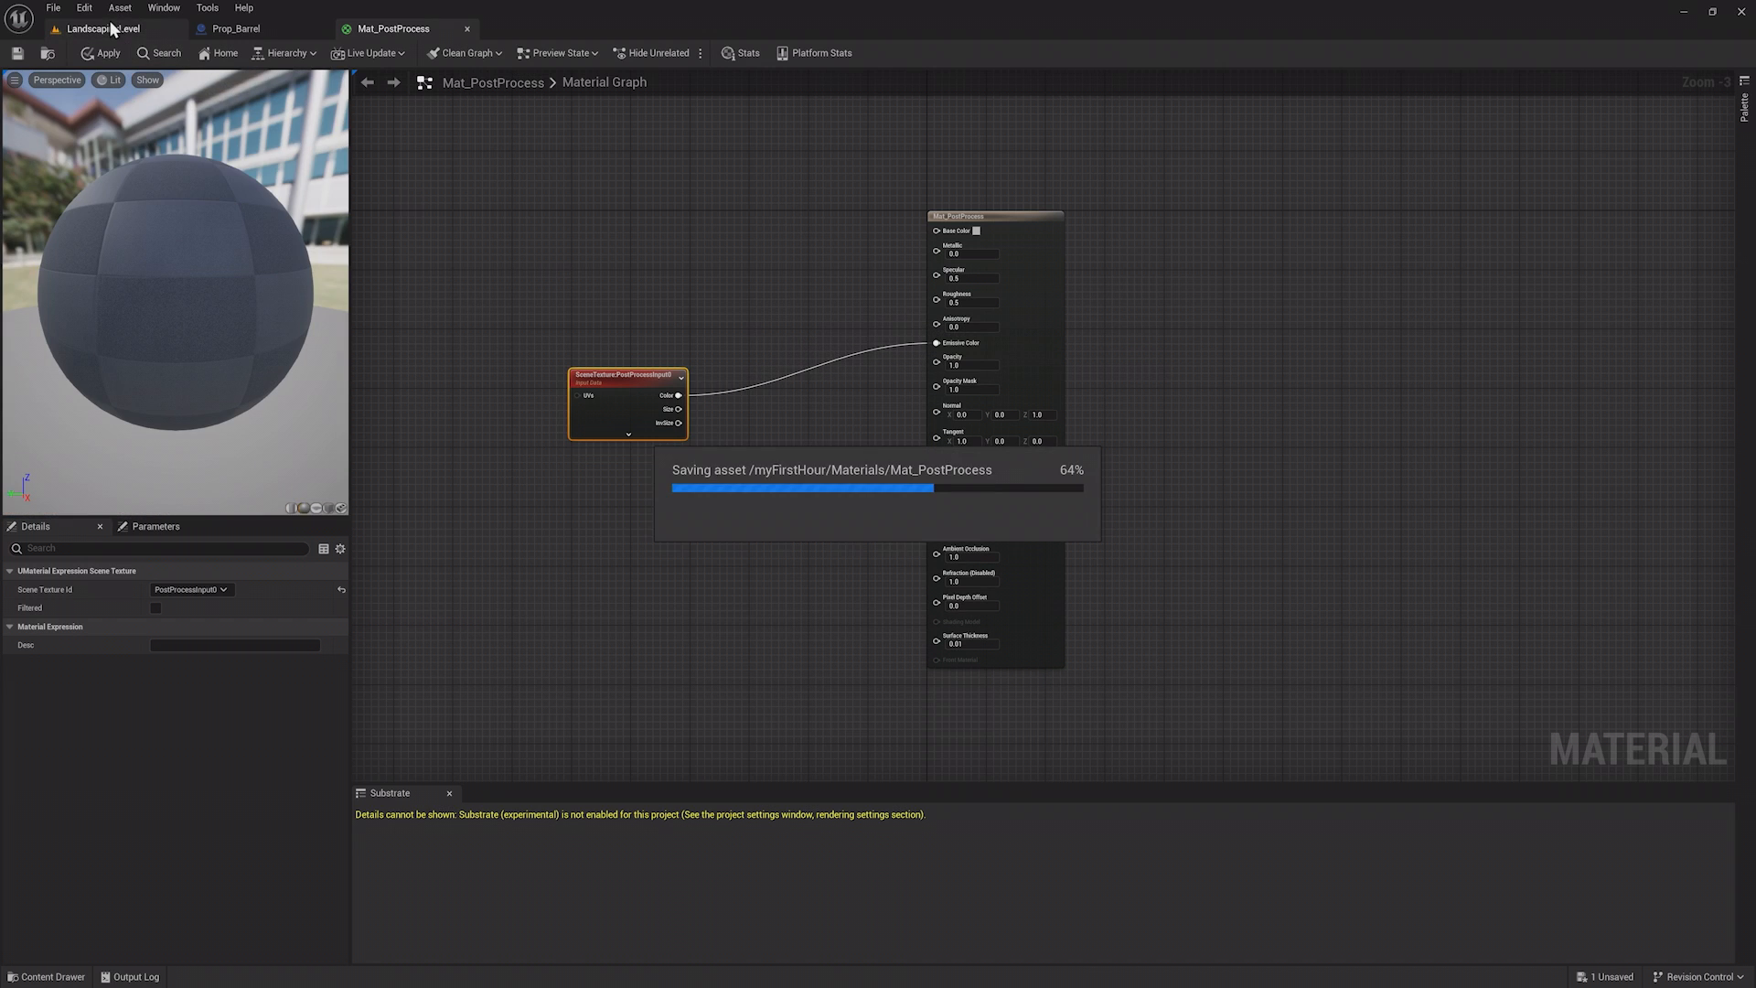
left_click(100, 27)
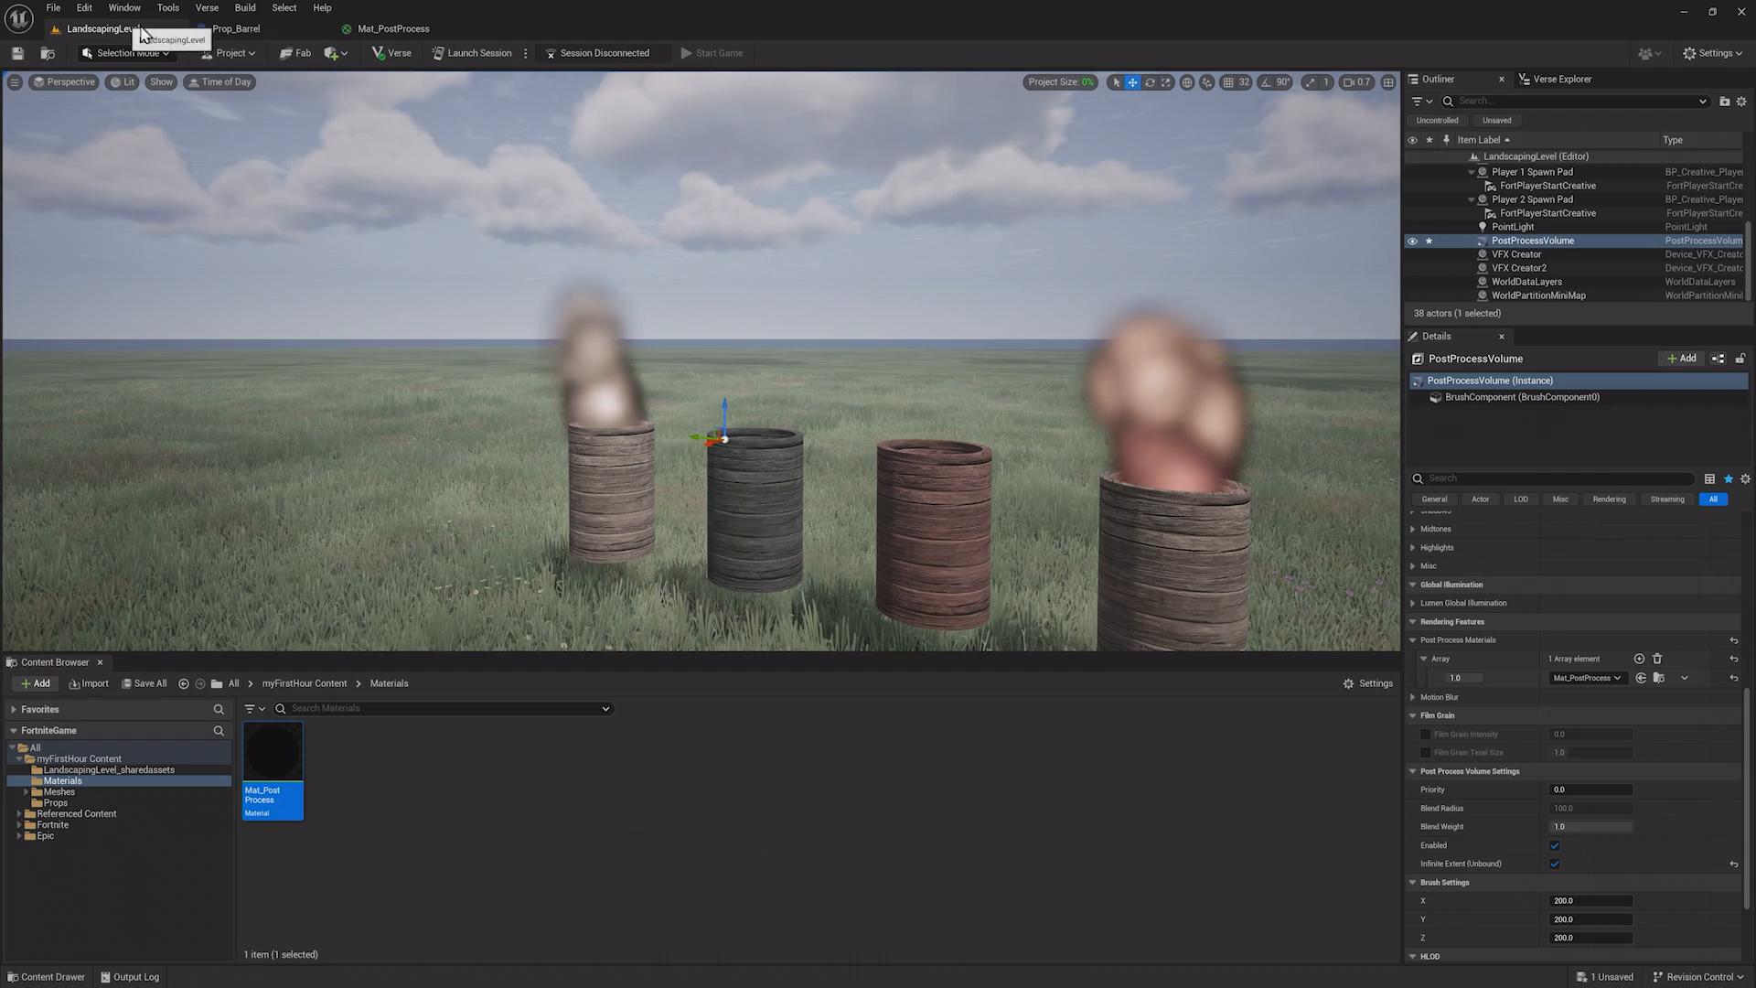
Insert a Desaturation node between the scene colour and Emissive Color and view the grayscale level.
double_click(271, 767)
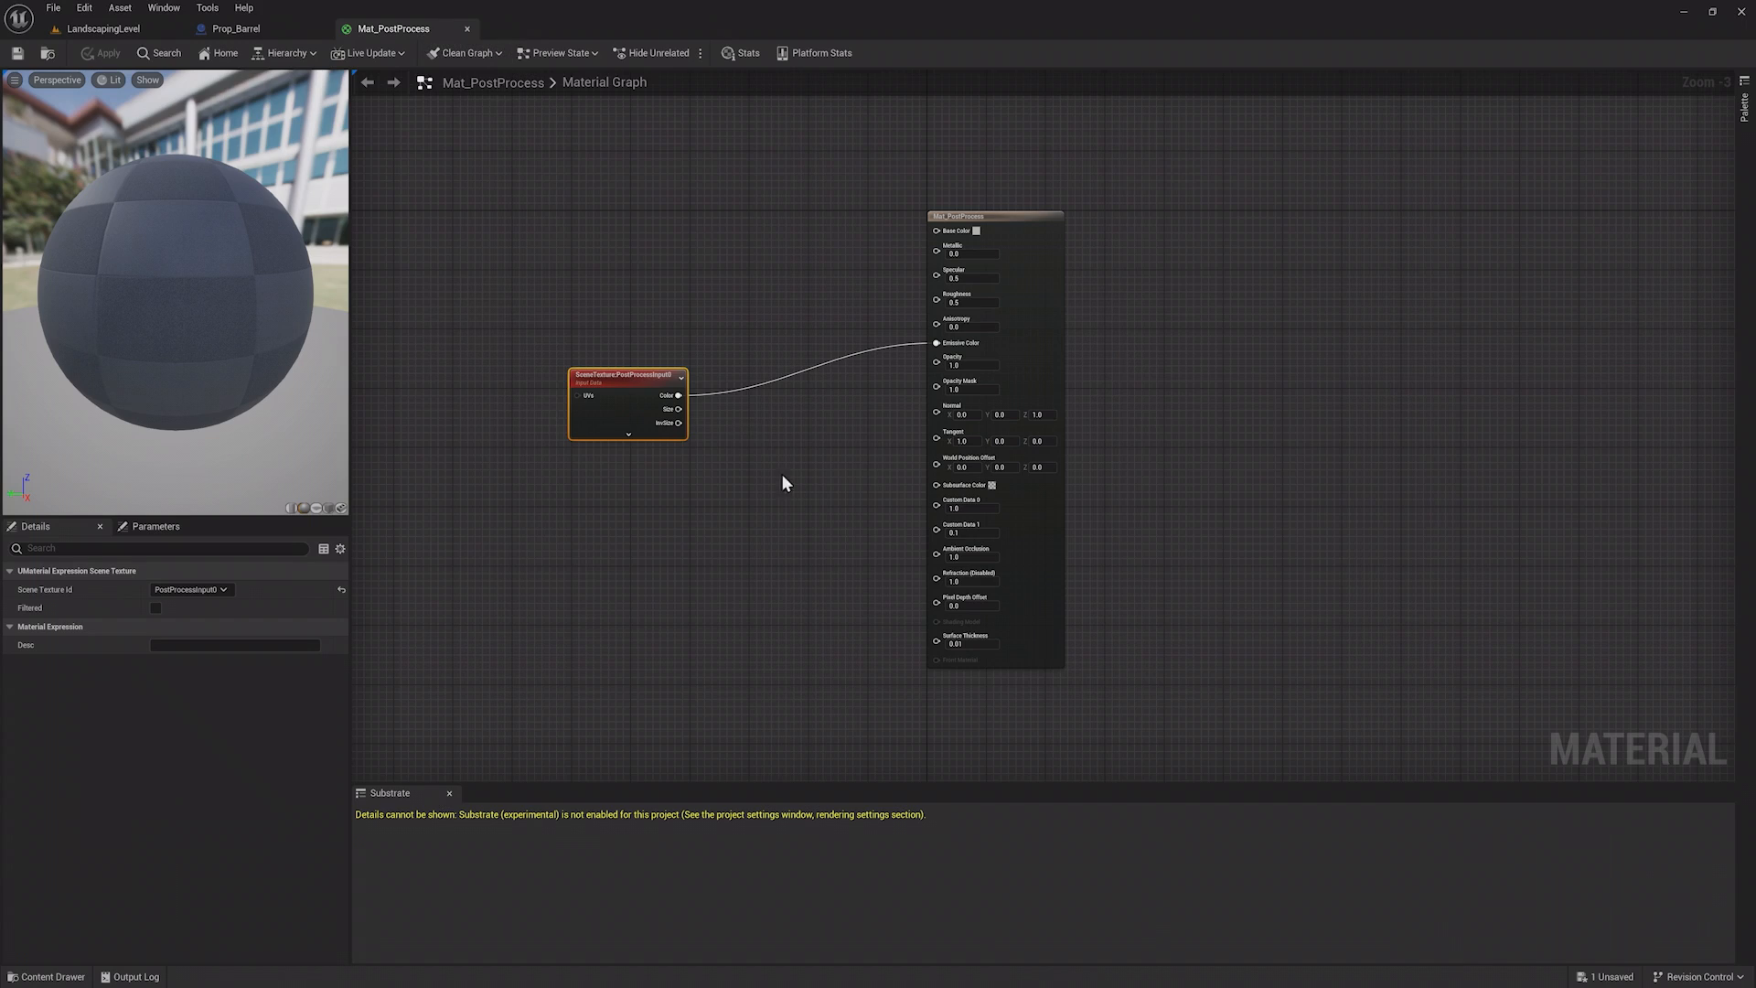
type("d")
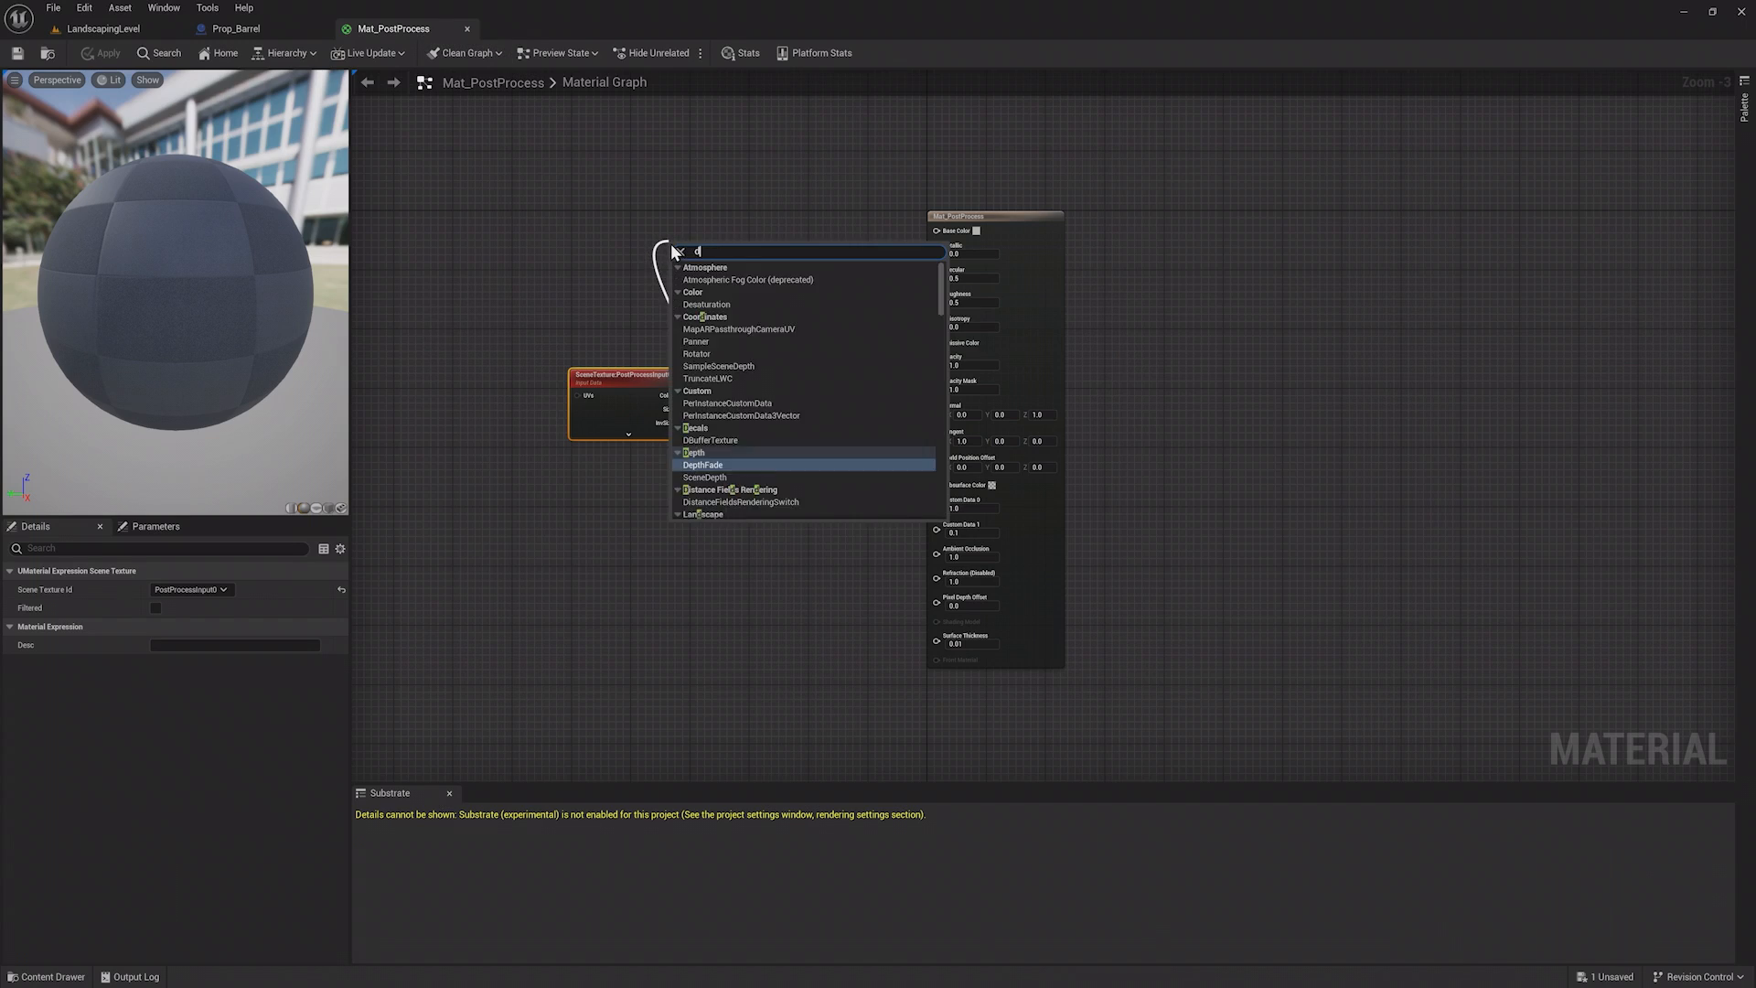
left_click(707, 304)
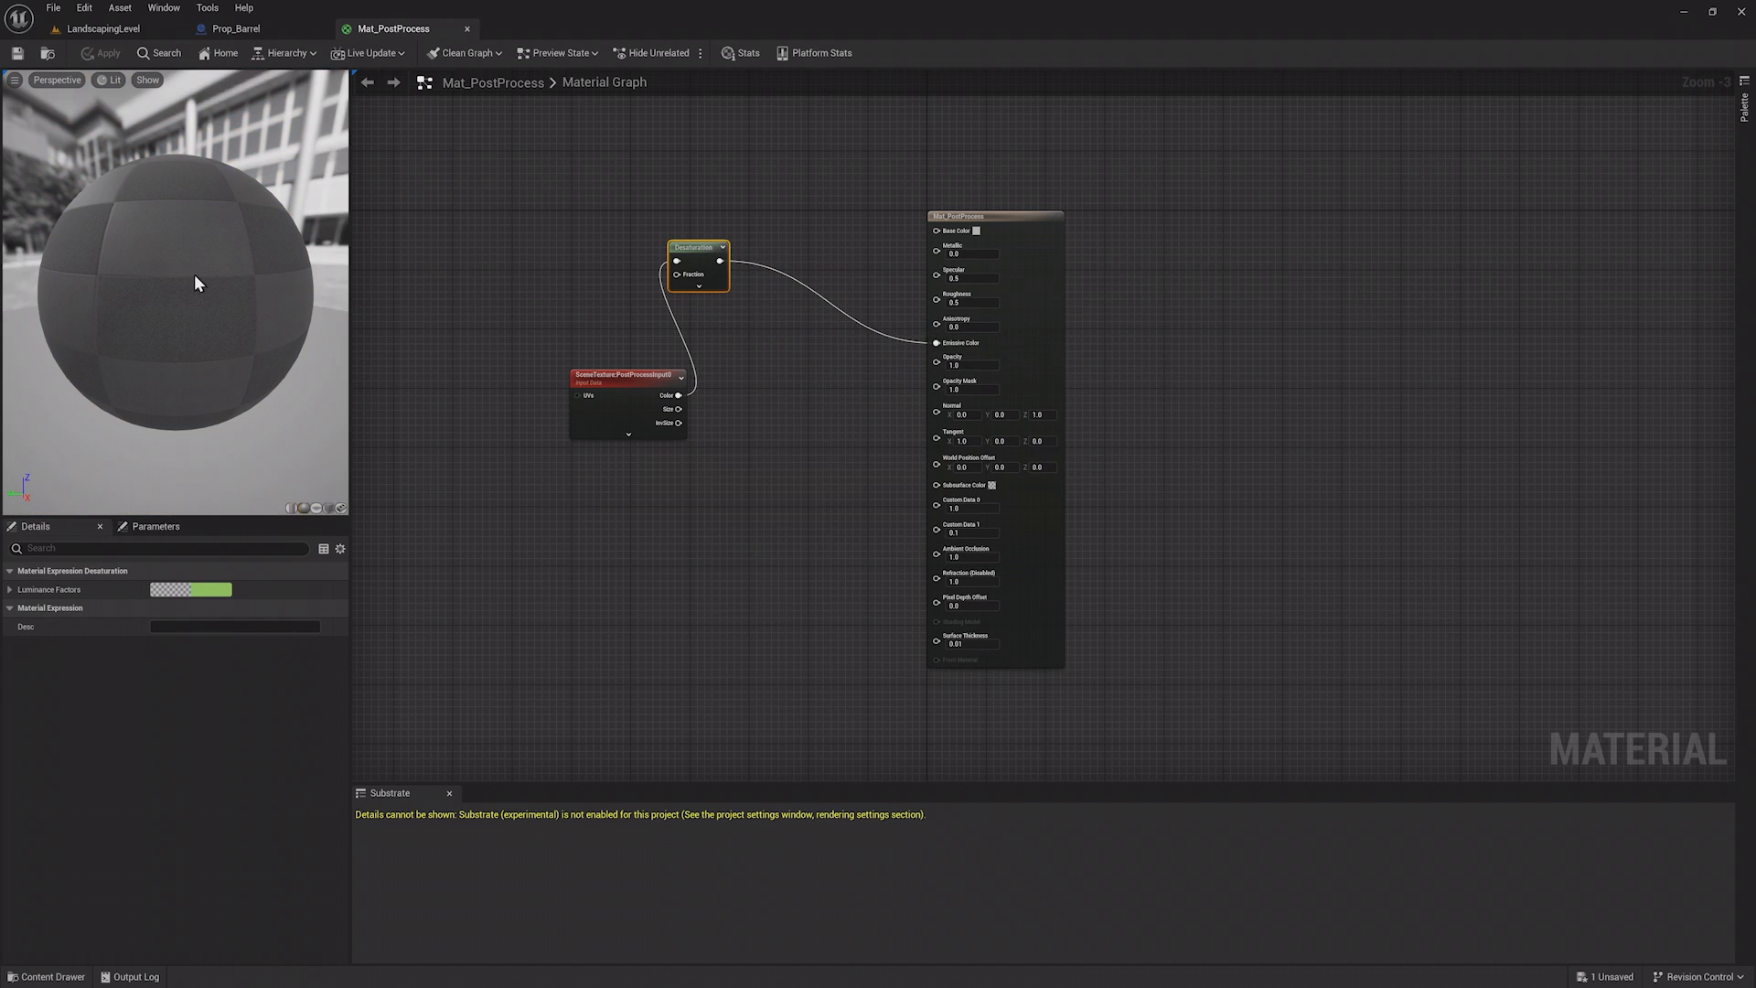
left_click(103, 27)
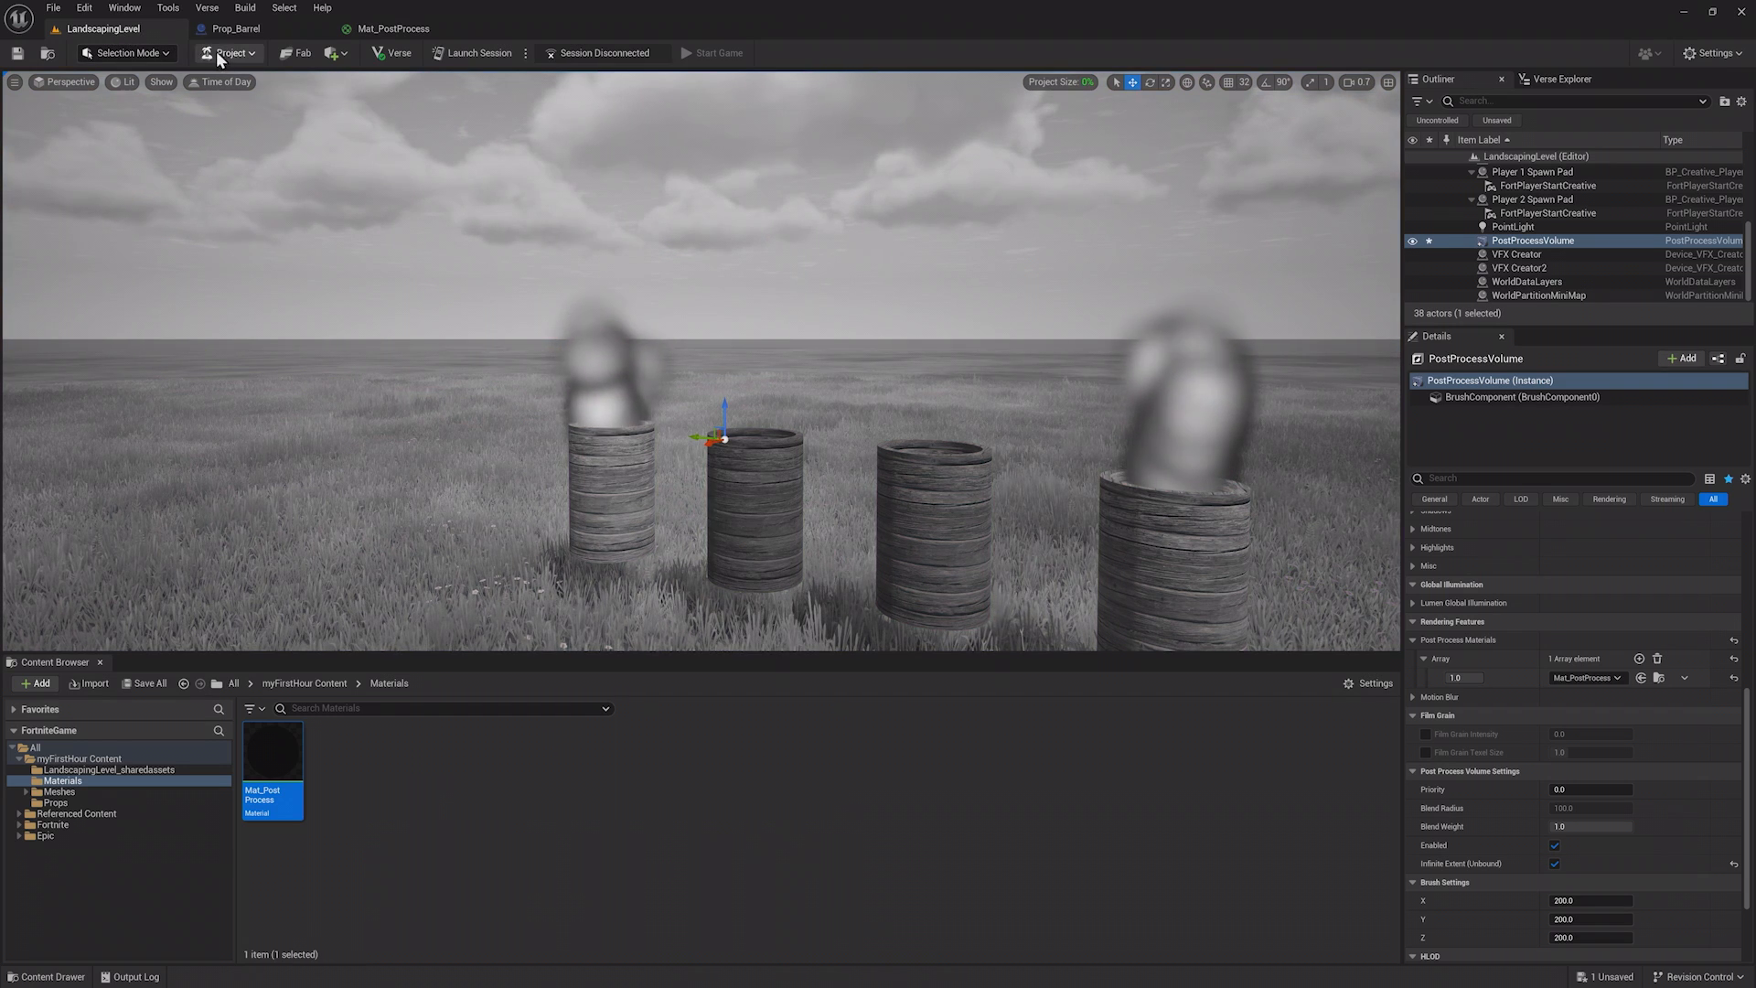
Switch between the material graph and the level to confirm the grayscale result.
left_click(395, 28)
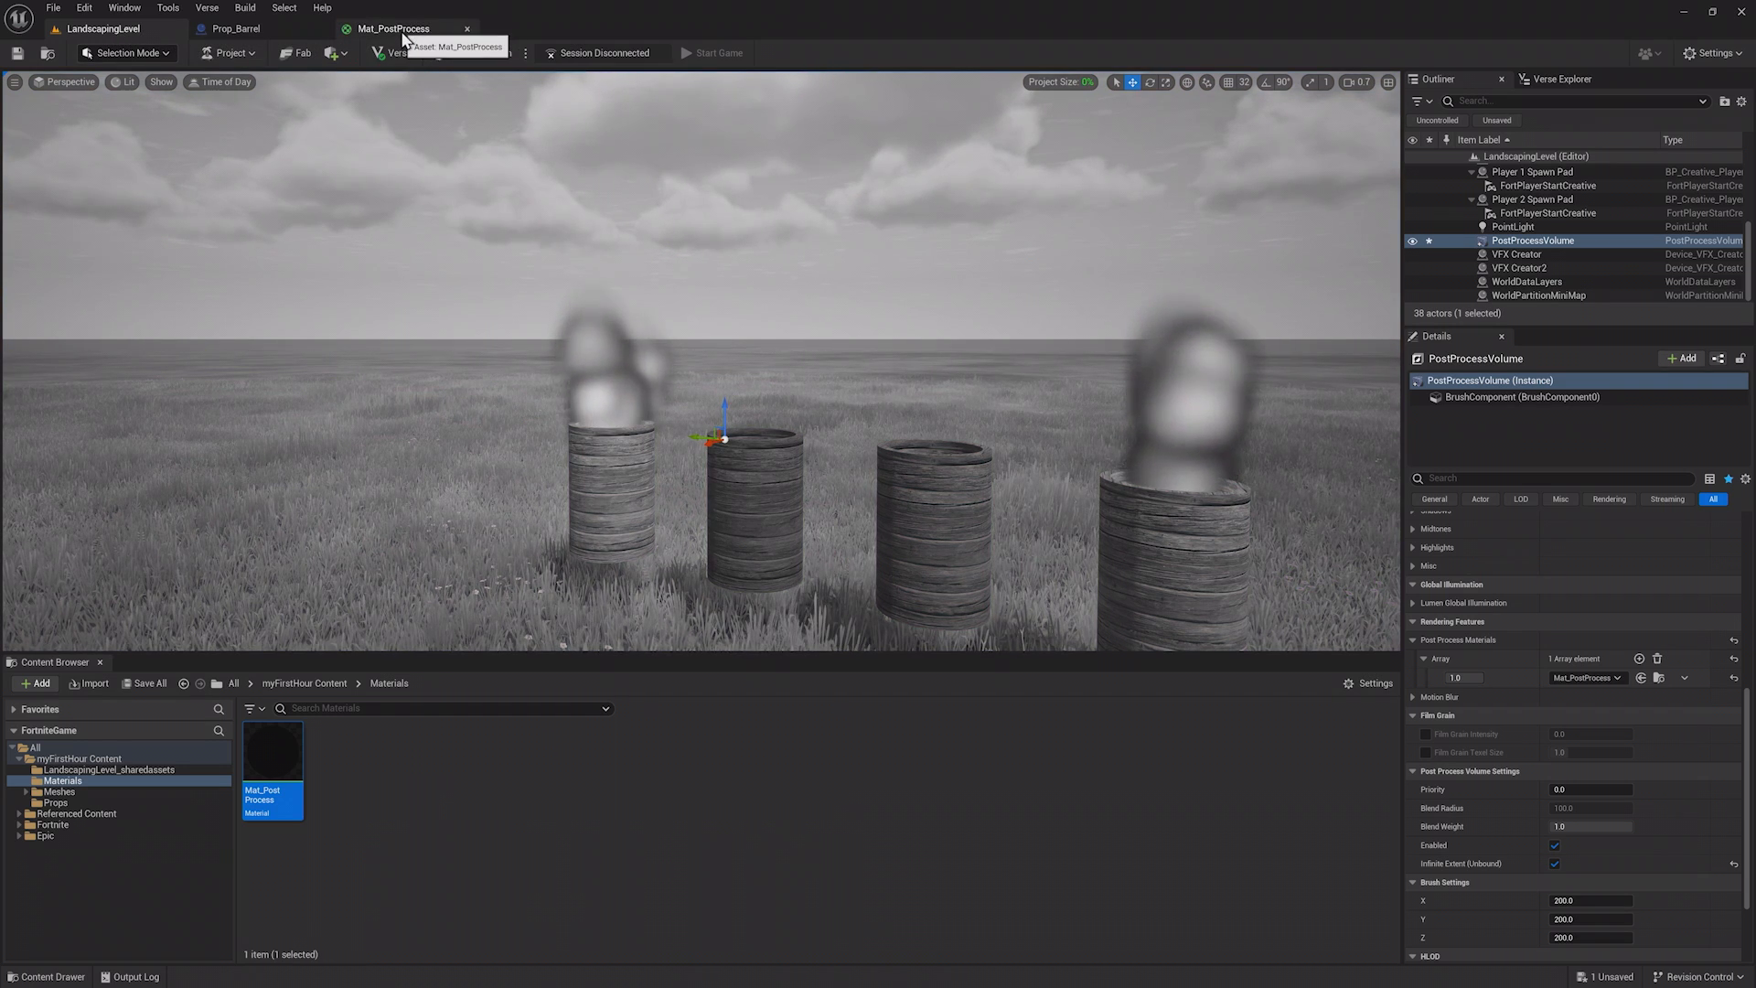
double_click(271, 750)
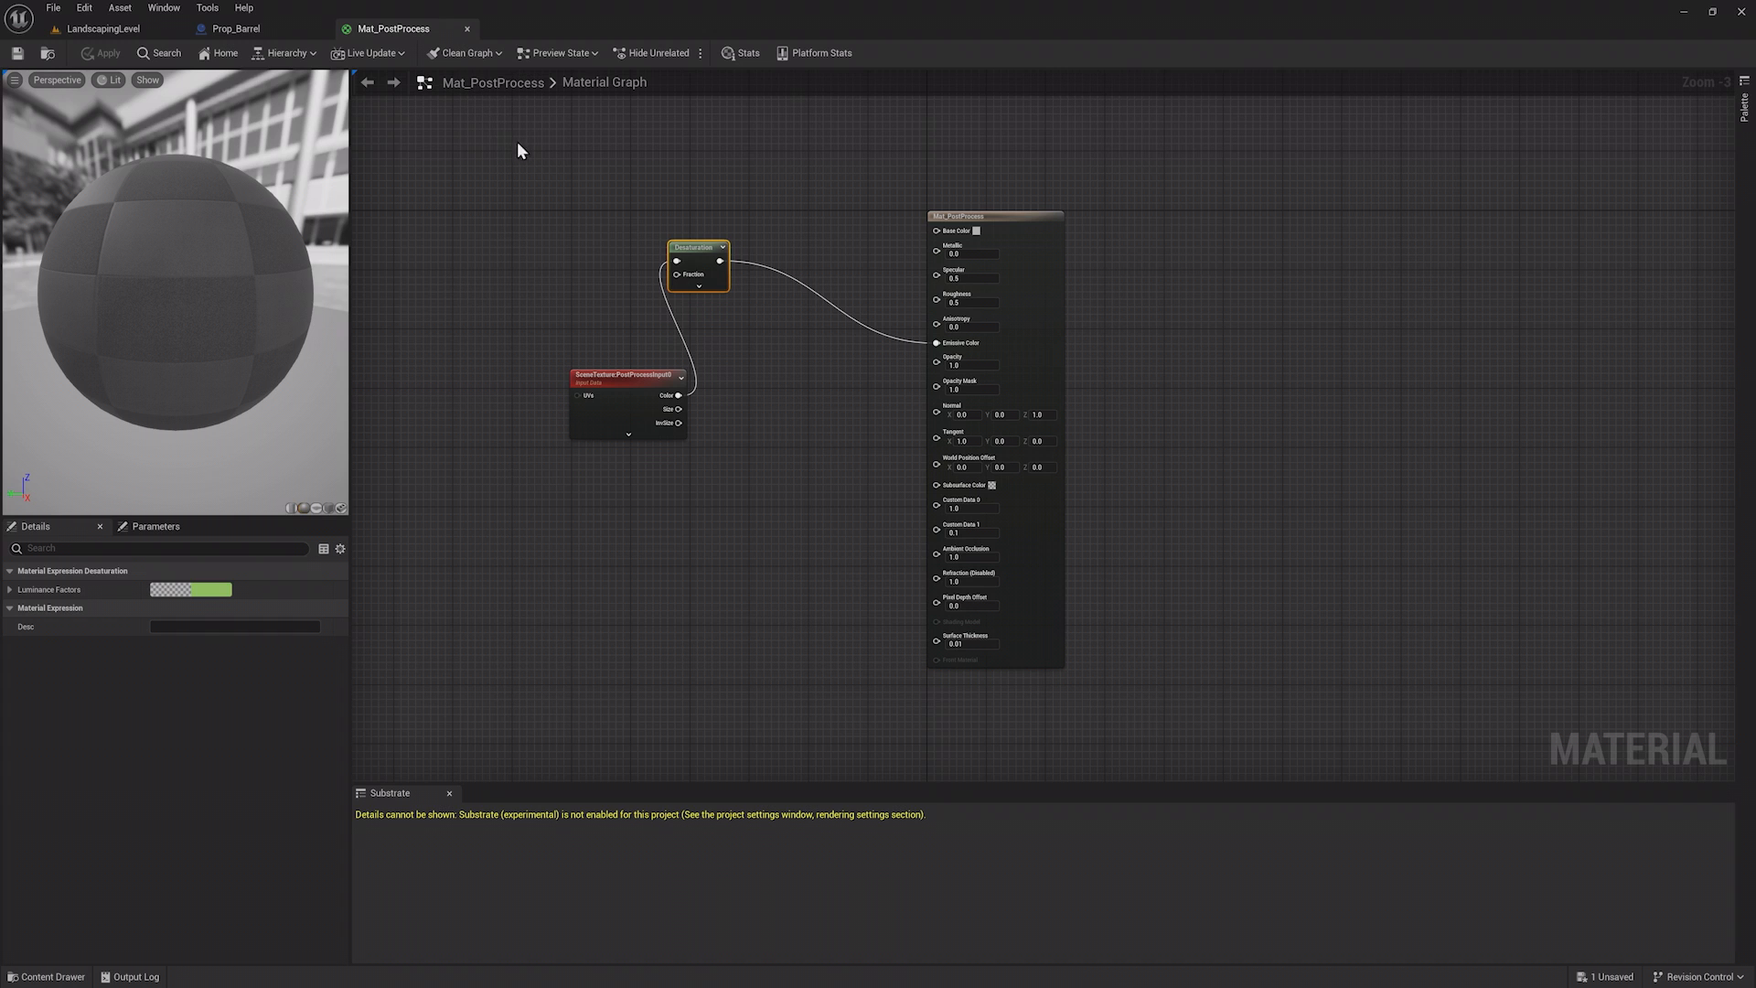
left_click(102, 27)
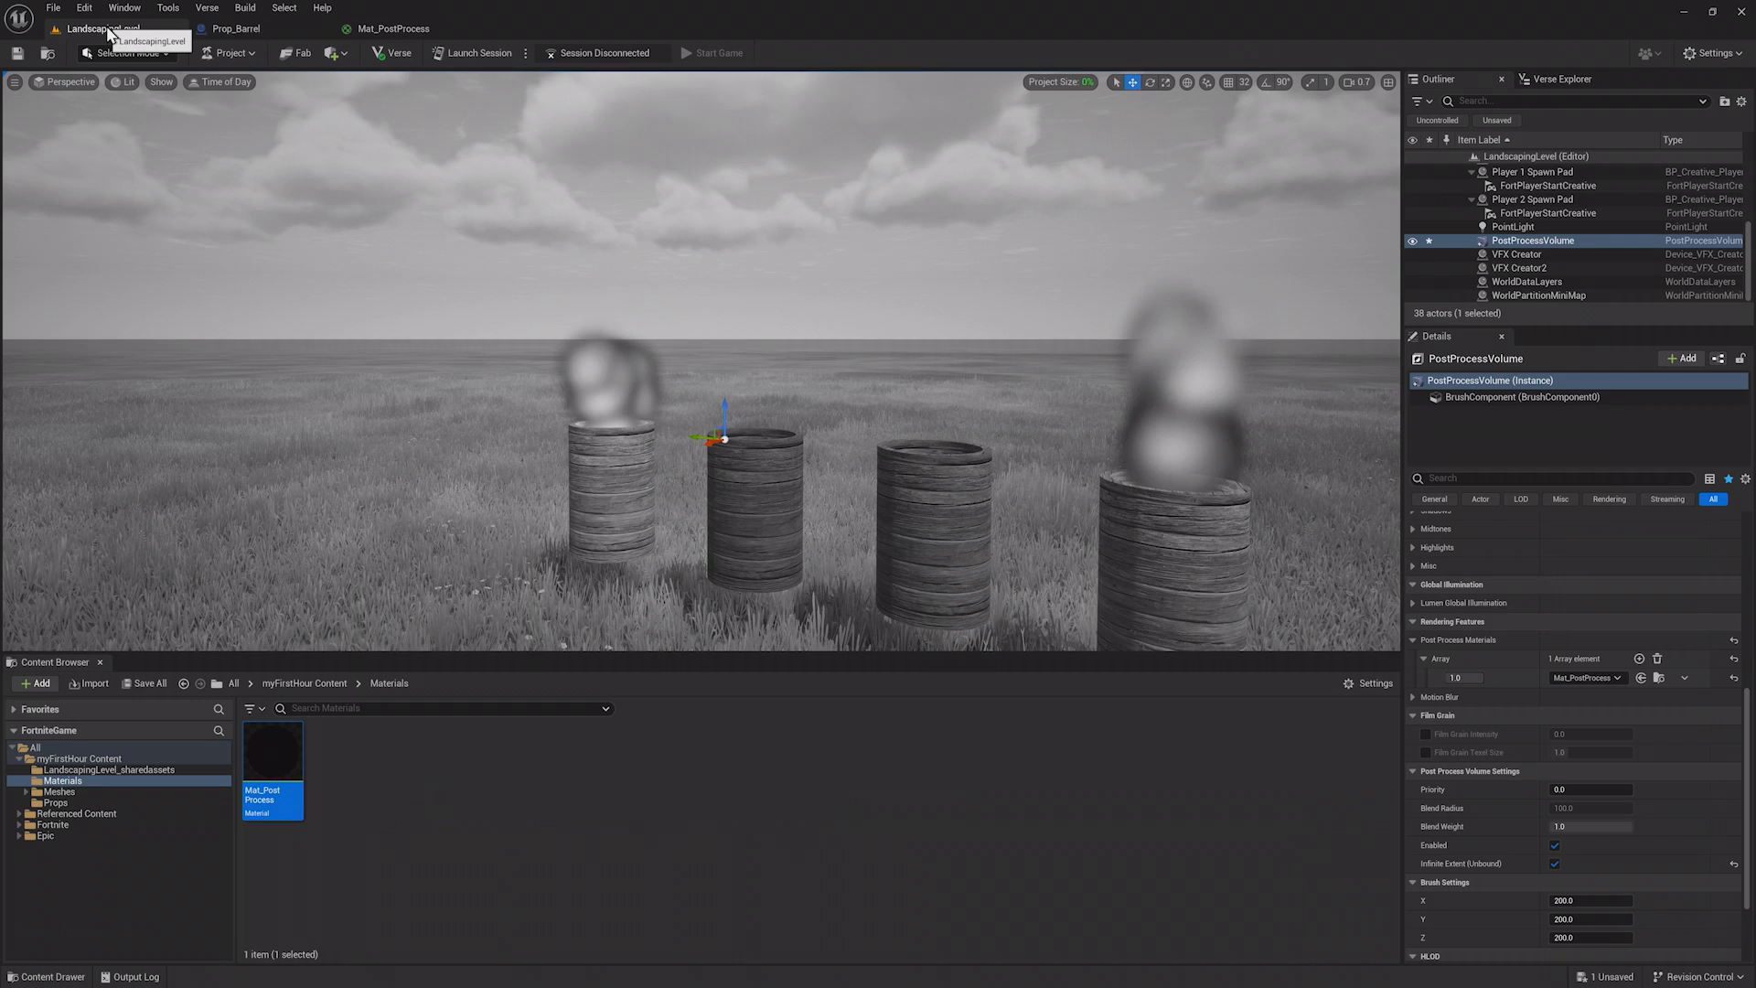